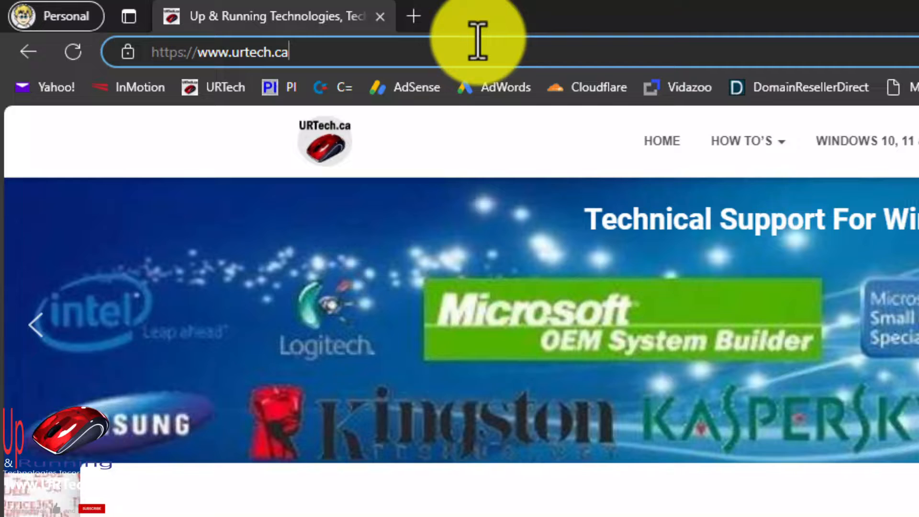
Filter the Dell Latitude 5440 driver list to type Driver with keyword 'raid'.
{"action": "type", "text": "dell latitude 5440 drivers"}
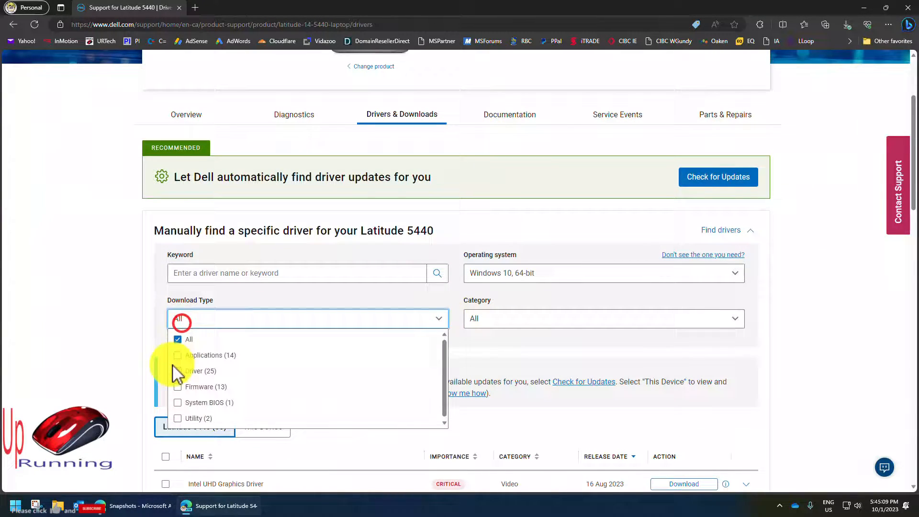
{"action": "left_click", "coordinate": [297, 272]}
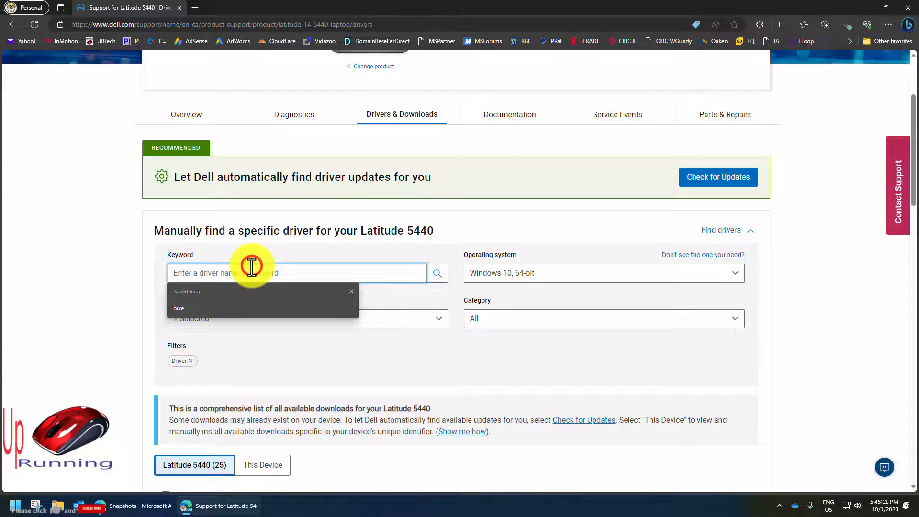
{"action": "type", "text": "raid"}
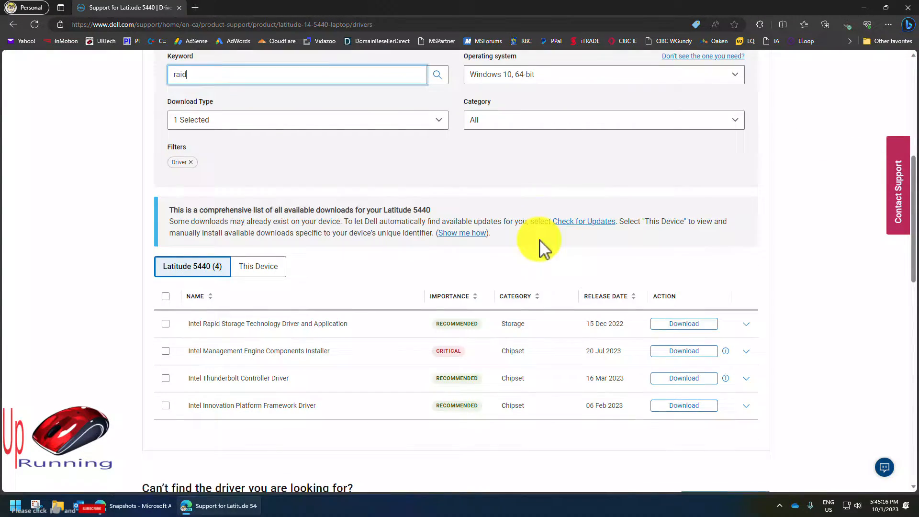
{"action": "scroll", "scroll_direction": "down", "scroll_amount": 3}
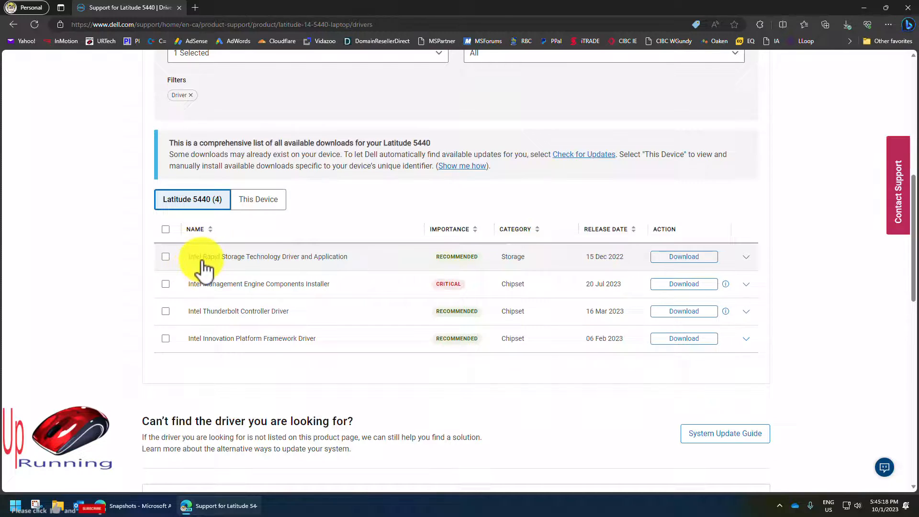
{"action": "mouse_move", "coordinate": [325, 261]}
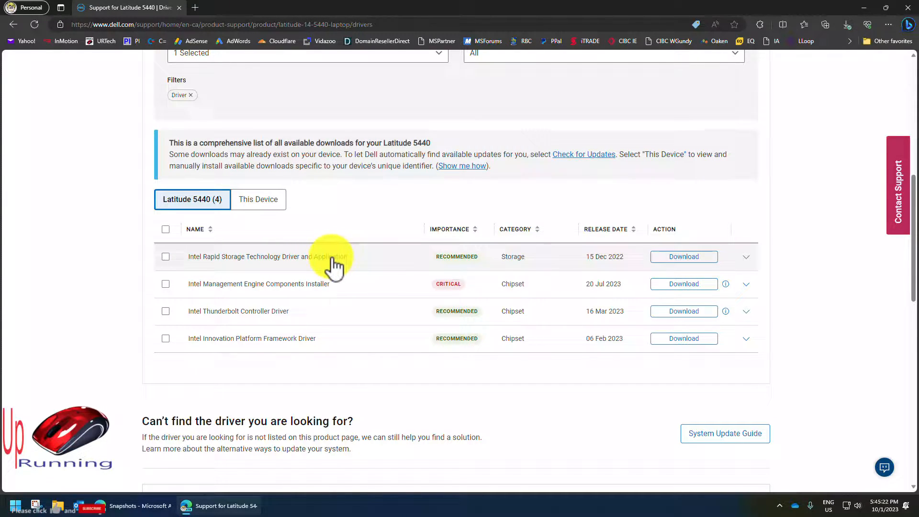
Download and launch the Intel Rapid Storage Technology driver package.
{"action": "left_click", "coordinate": [684, 256]}
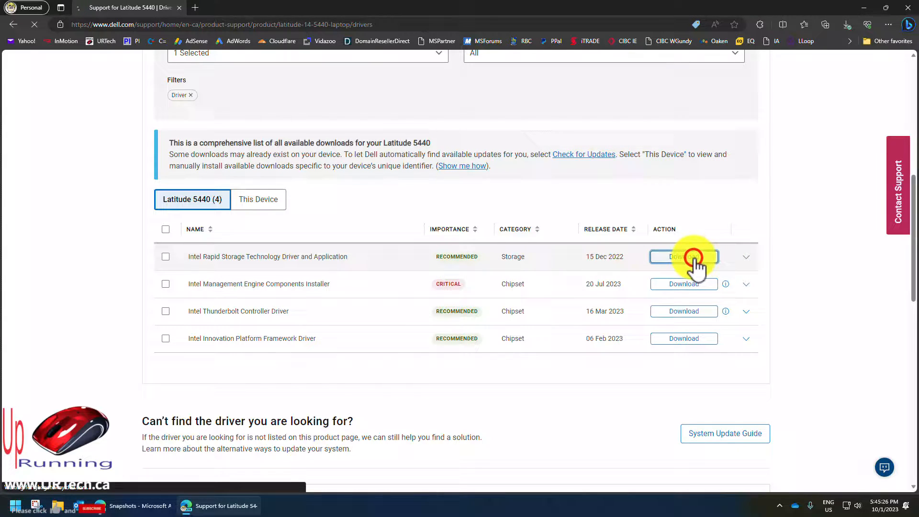
{"action": "left_click", "coordinate": [684, 256]}
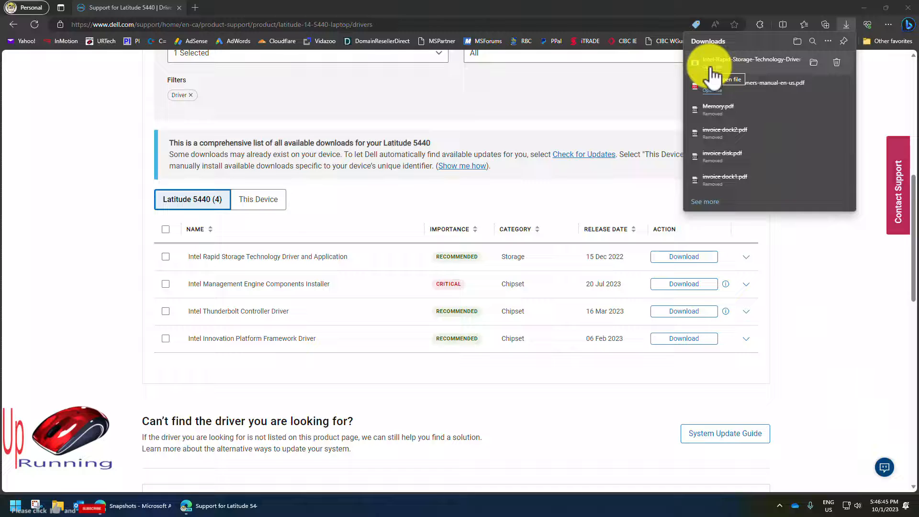
{"action": "left_click", "coordinate": [711, 76]}
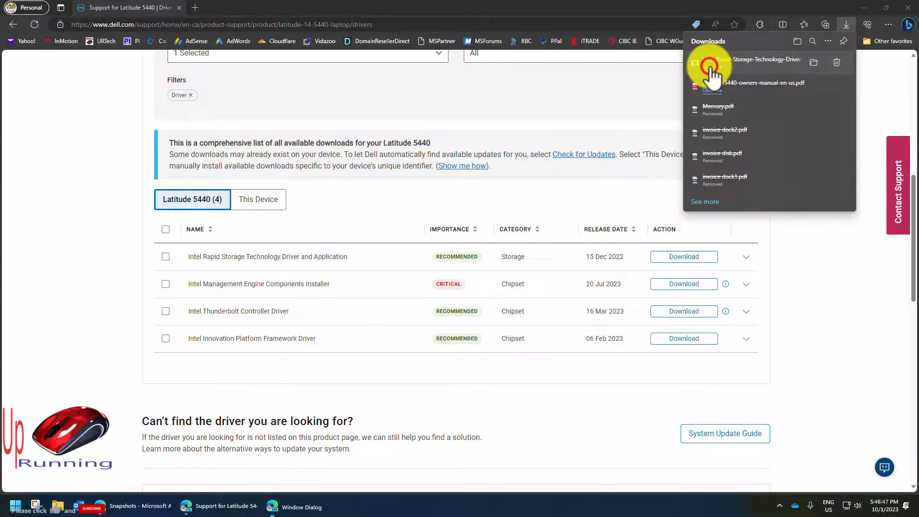
{"action": "left_click", "coordinate": [712, 70]}
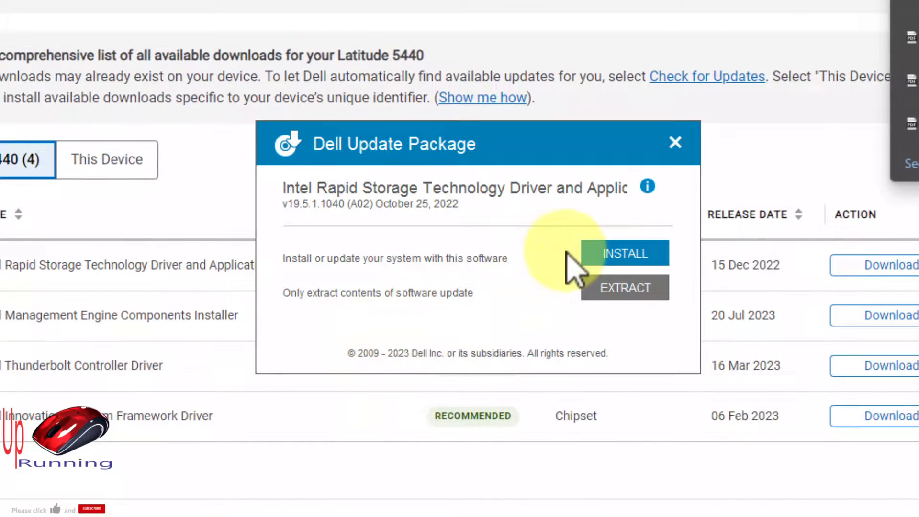
Extract the package into a new RAIDDriver folder on ESD-USB (D:).
{"action": "left_click", "coordinate": [624, 288]}
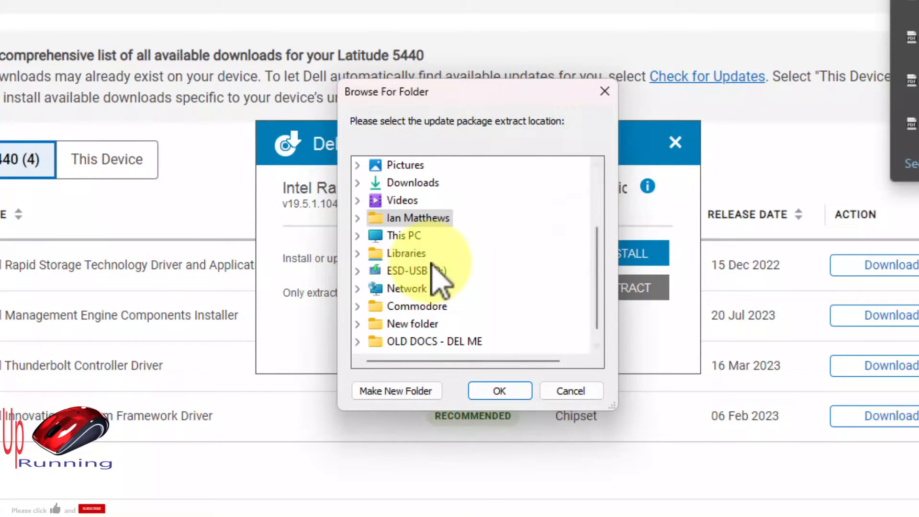
{"action": "left_click", "coordinate": [396, 392]}
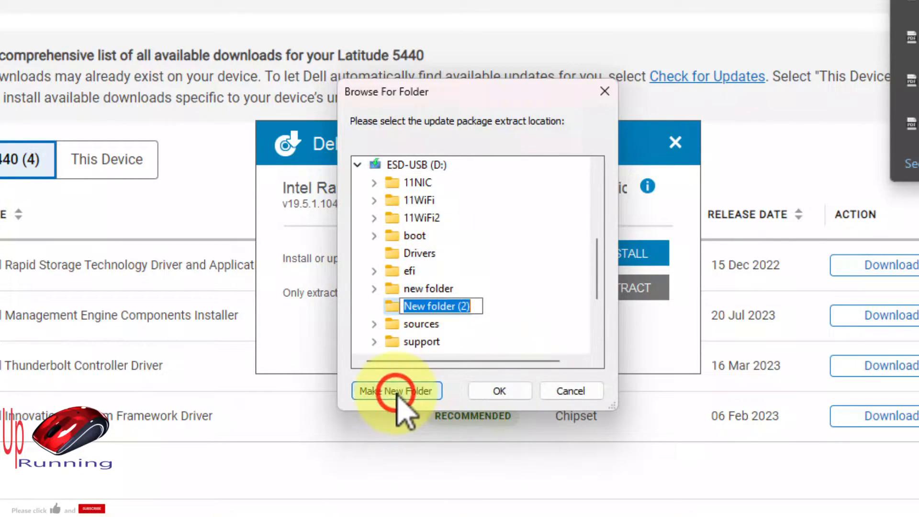
{"action": "type", "text": "RAIDDRiv"}
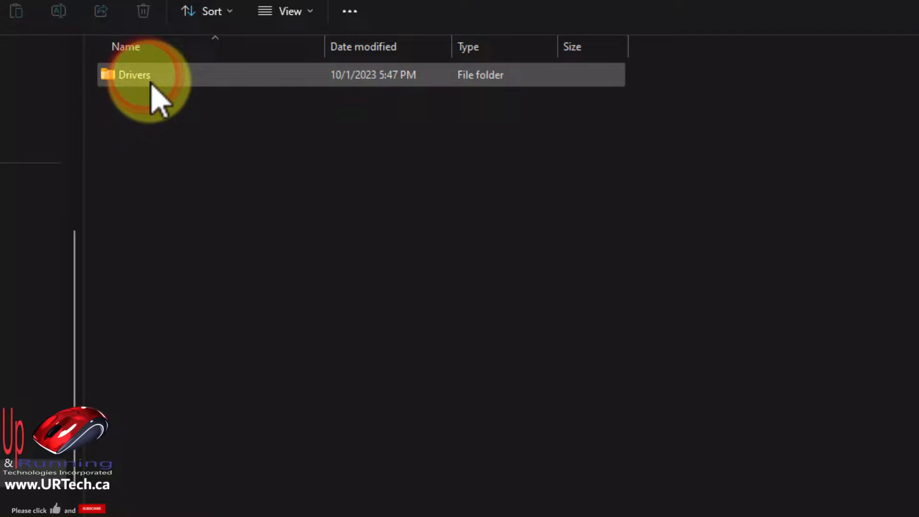
Open the extracted Drivers folder, then its VMD subfolder.
{"action": "double_click", "coordinate": [134, 74]}
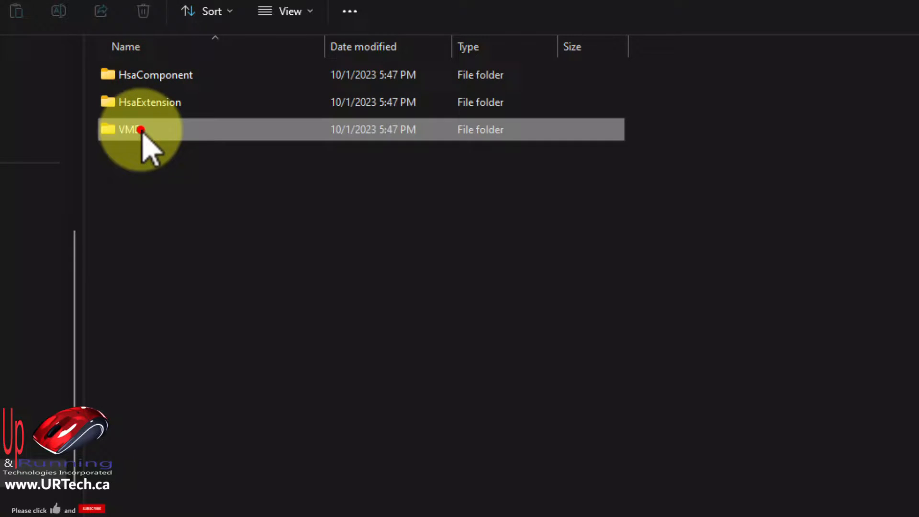
{"action": "double_click", "coordinate": [128, 130]}
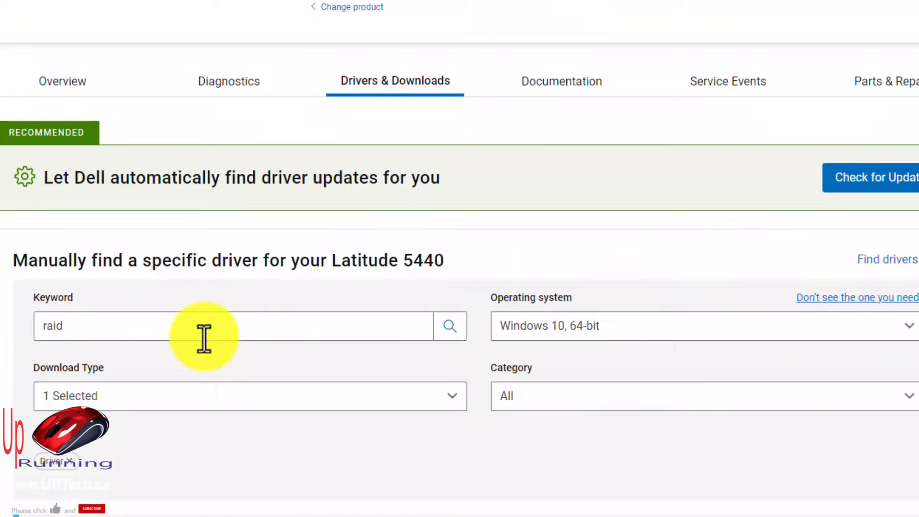
Search the driver list for 'wifi' and download the Intel AX411 Wi-Fi UWD driver.
{"action": "type", "text": "wifi"}
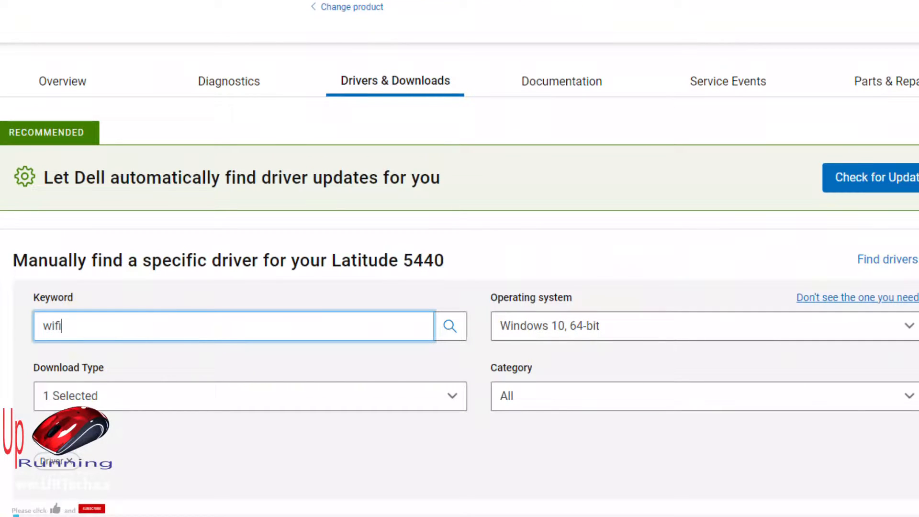
{"action": "left_click", "coordinate": [450, 326]}
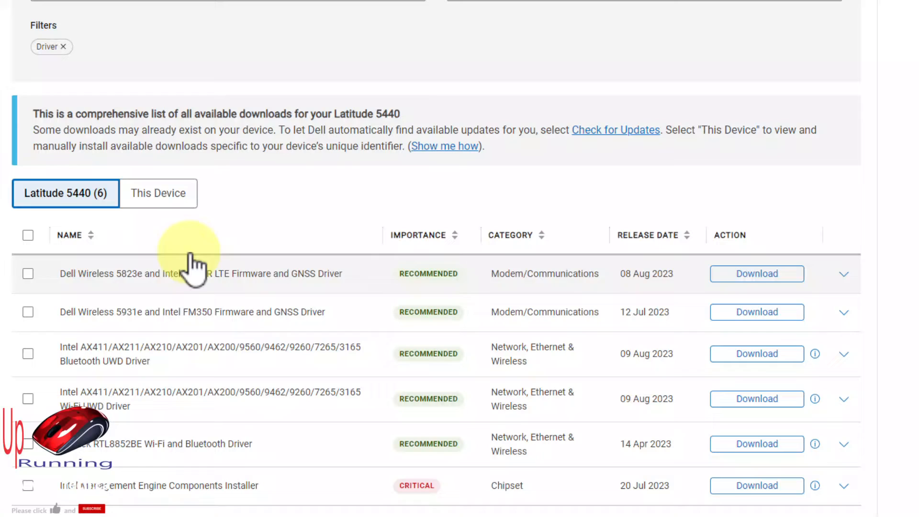
{"action": "mouse_move", "coordinate": [140, 364]}
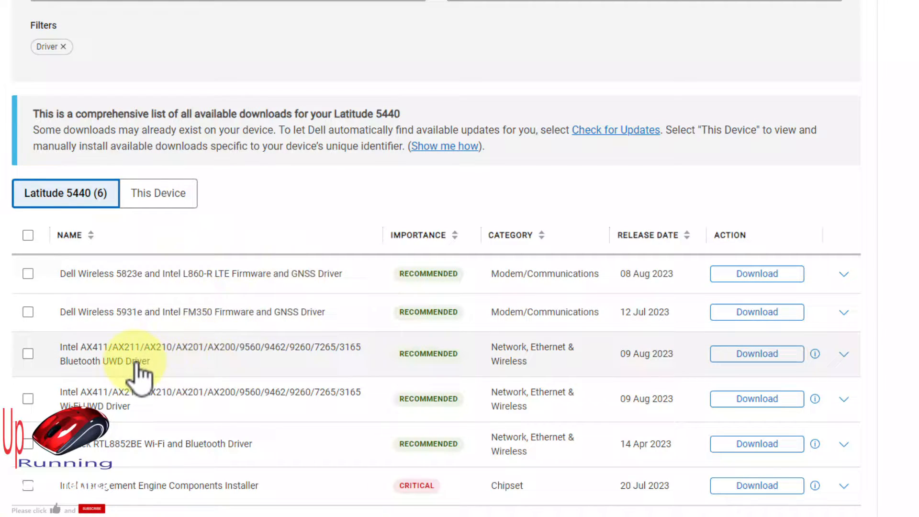
{"action": "mouse_move", "coordinate": [172, 407]}
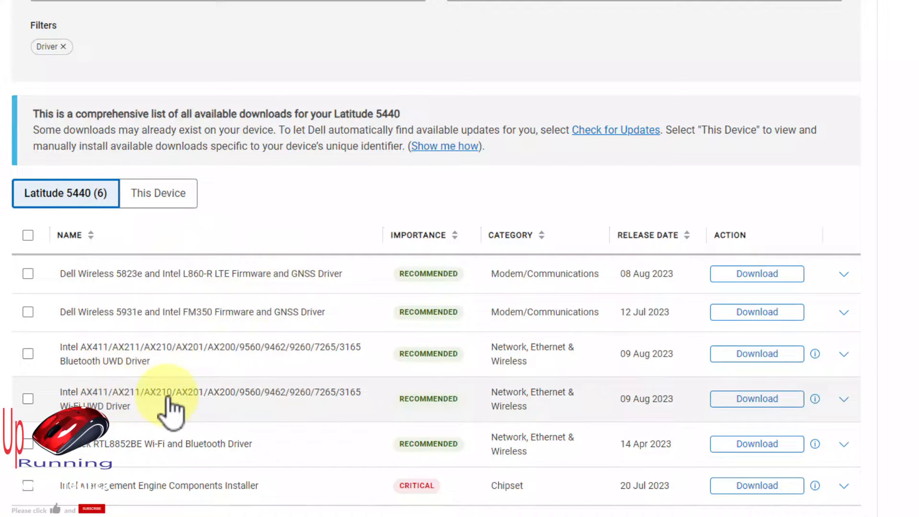
{"action": "mouse_move", "coordinate": [340, 408]}
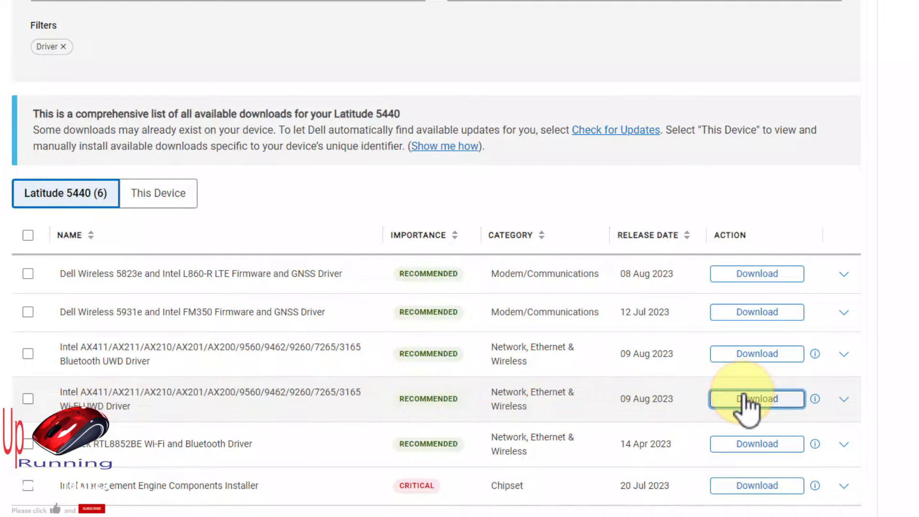
{"action": "left_click", "coordinate": [757, 399]}
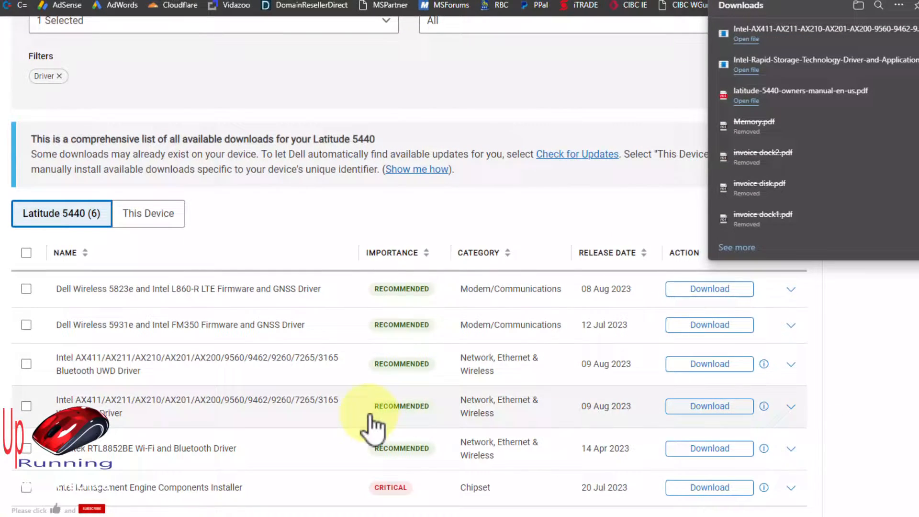
Extract the downloaded Intel AX411 Wi-Fi package into the Wifi1 folder on ESD-USB.
{"action": "left_click", "coordinate": [520, 305]}
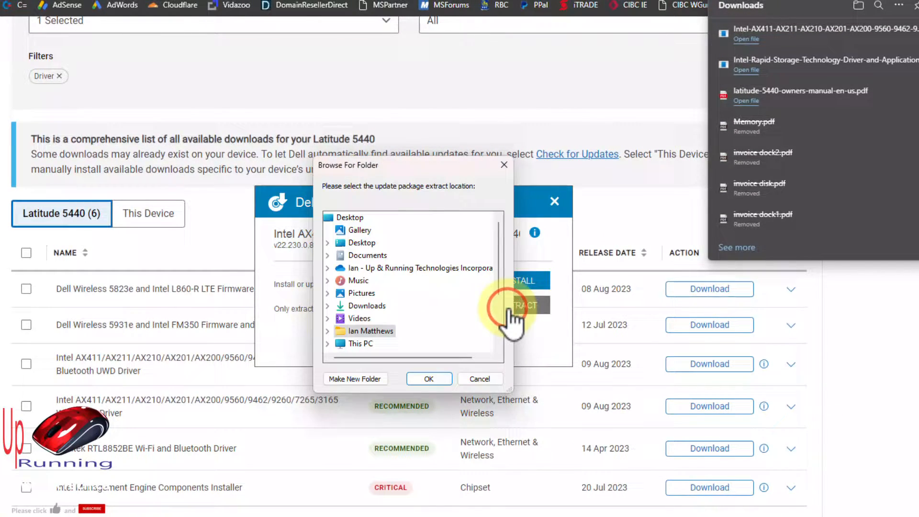
{"action": "left_click", "coordinate": [355, 378]}
{"action": "type", "text": "Wifi"}
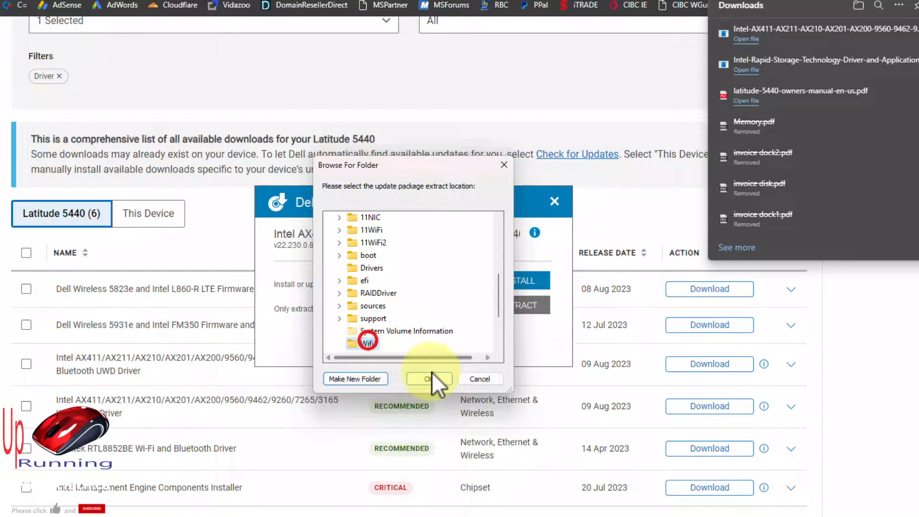
{"action": "left_click", "coordinate": [427, 378]}
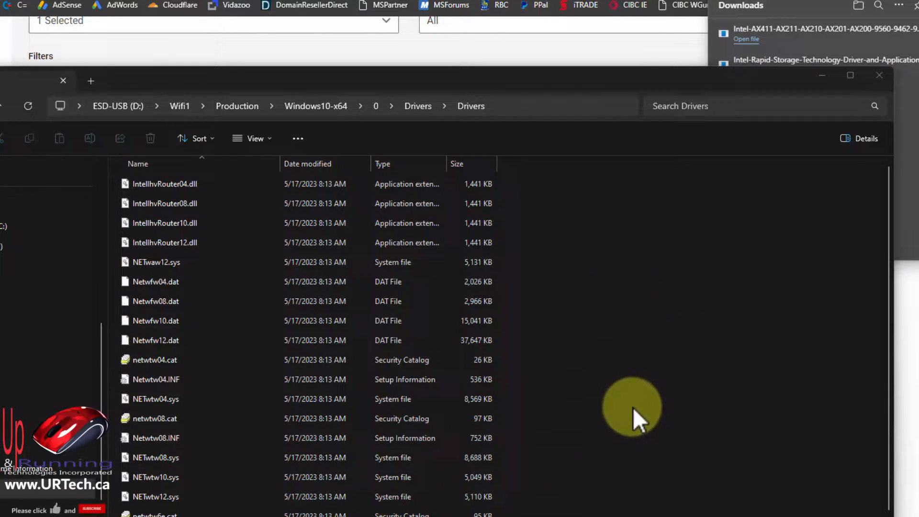
Browse Wifi1 down through Windows10-x64 and folder 0 to the driver files.
{"action": "left_click", "coordinate": [118, 106]}
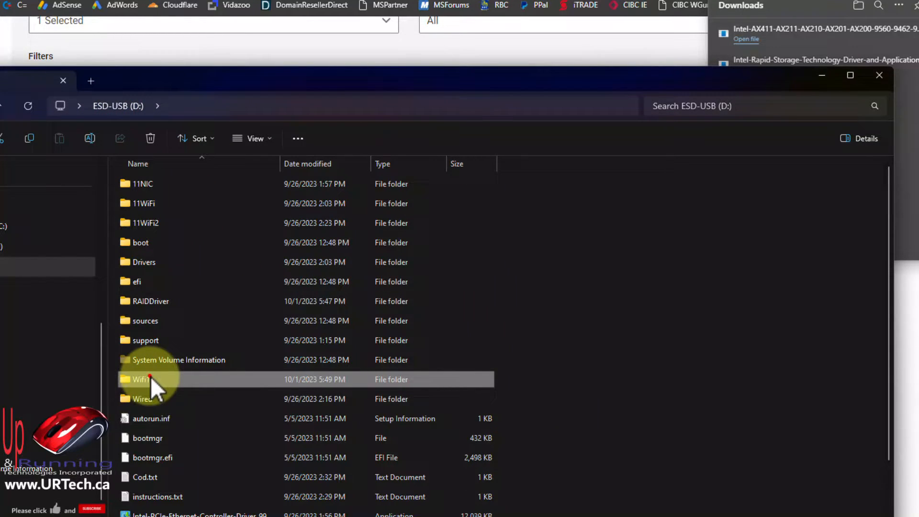
{"action": "double_click", "coordinate": [141, 380]}
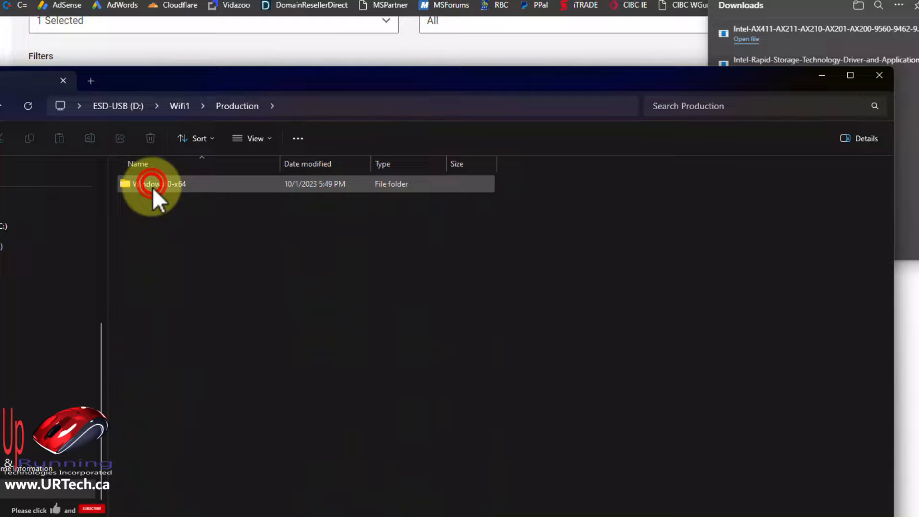
{"action": "double_click", "coordinate": [152, 183]}
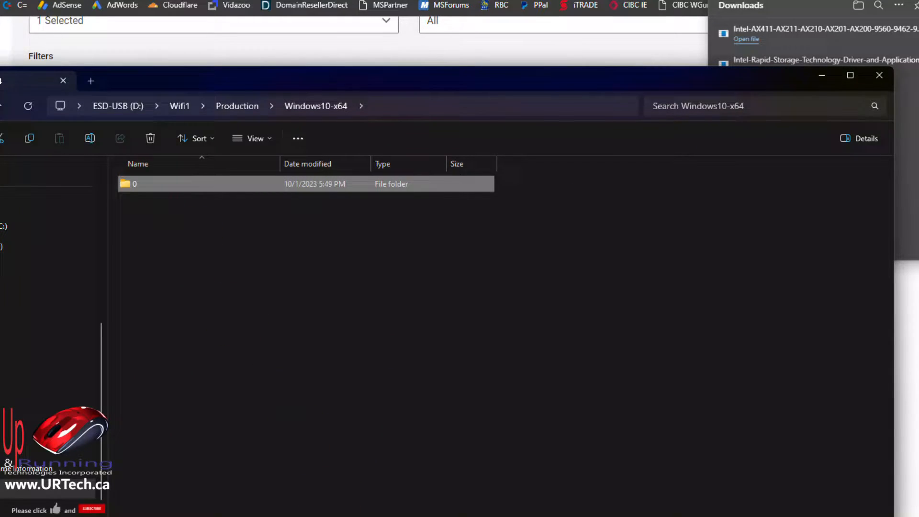
{"action": "double_click", "coordinate": [135, 183]}
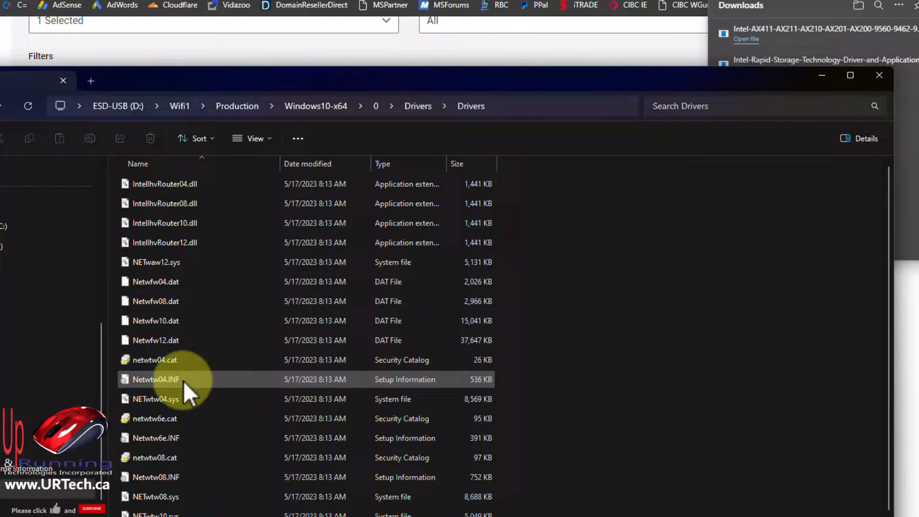
{"action": "scroll", "scroll_direction": "down", "scroll_amount": 3}
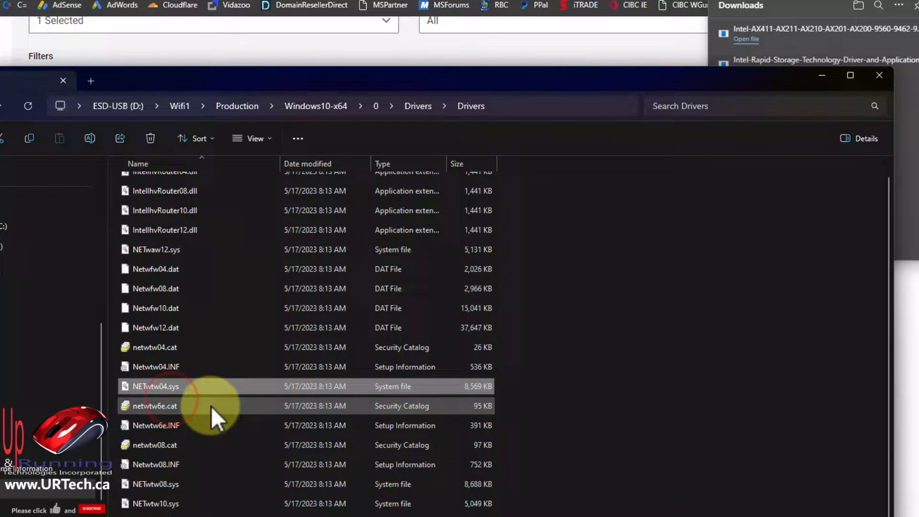
Inspect the Drivers folder, then return to D: and open the empty Wifi2 folder.
{"action": "left_click", "coordinate": [418, 107]}
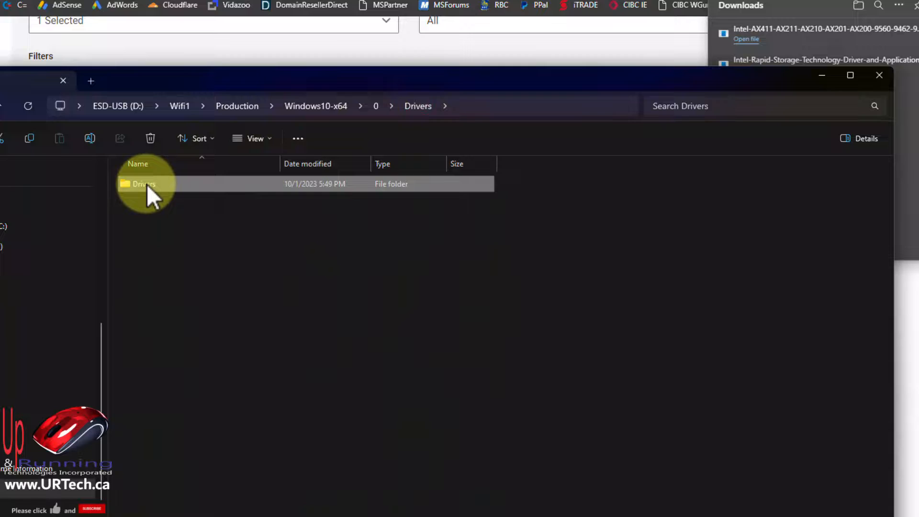
{"action": "right_click", "coordinate": [144, 183]}
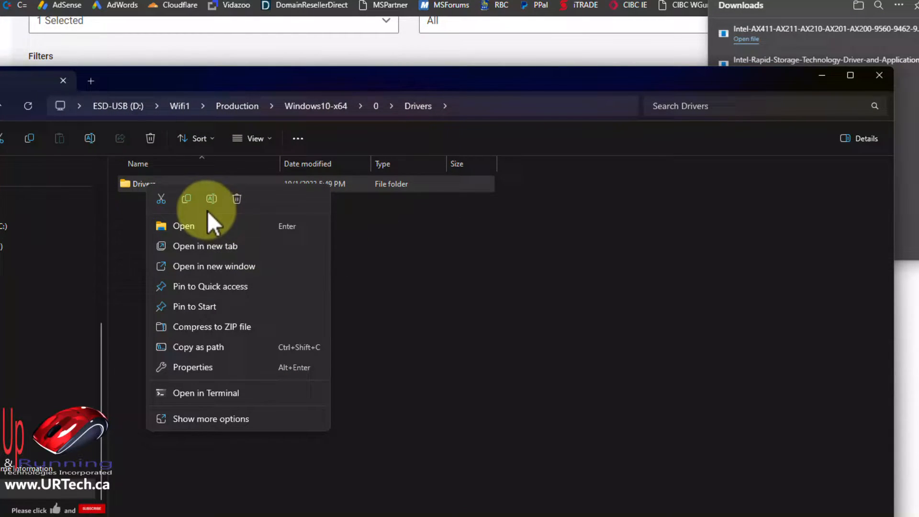
{"action": "mouse_move", "coordinate": [194, 205]}
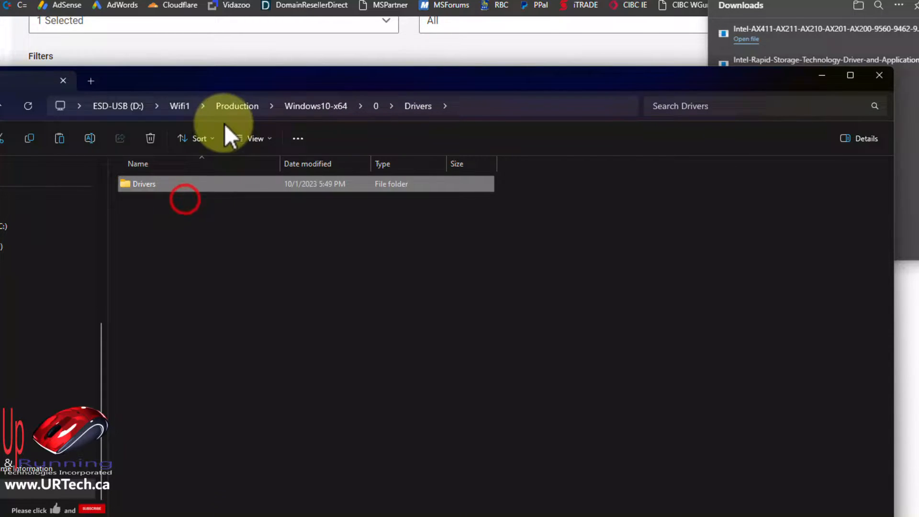
{"action": "left_click", "coordinate": [117, 107]}
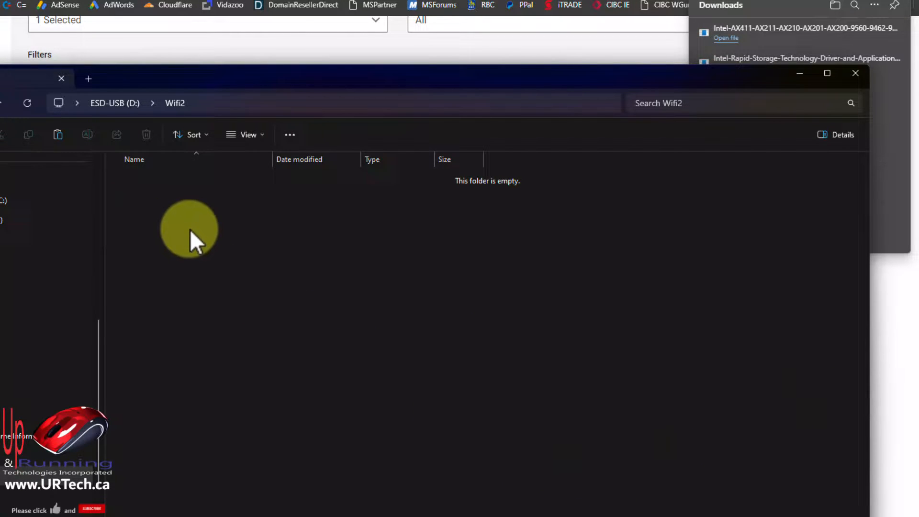
{"action": "left_click", "coordinate": [196, 241]}
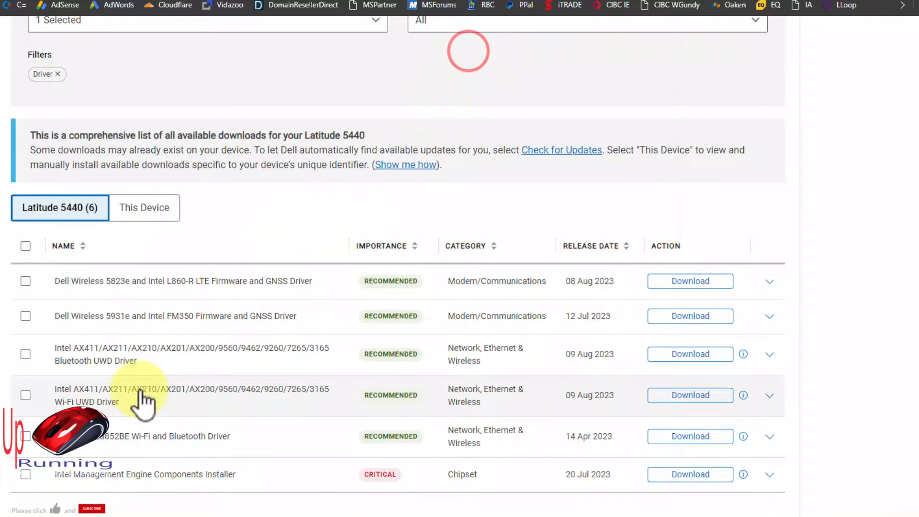
{"action": "mouse_move", "coordinate": [135, 454]}
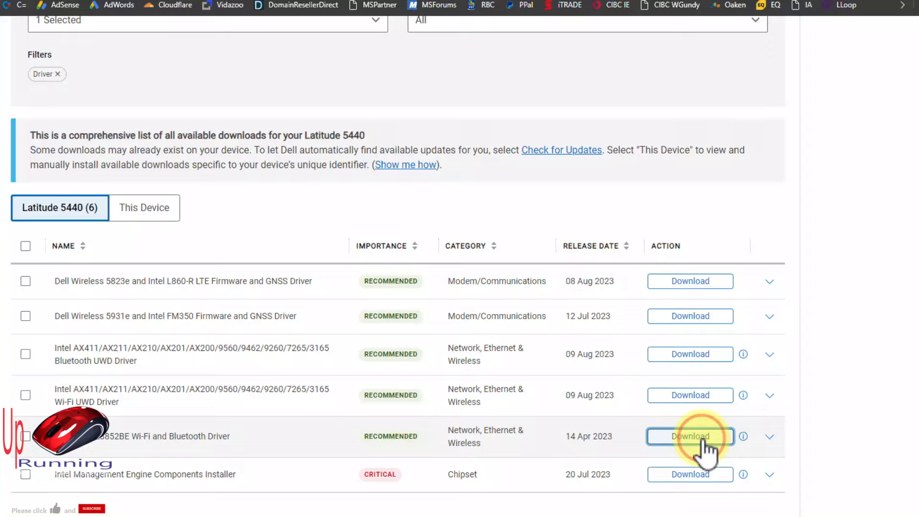
Download the Realtek RTL8852BE Wi-Fi and Bluetooth driver from the Latitude 5440 list.
{"action": "left_click", "coordinate": [690, 437]}
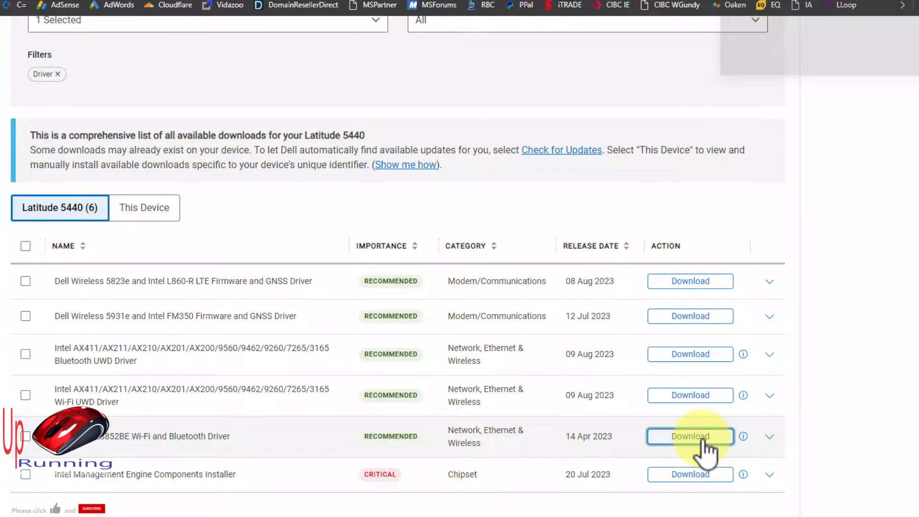
{"action": "left_click", "coordinate": [690, 436]}
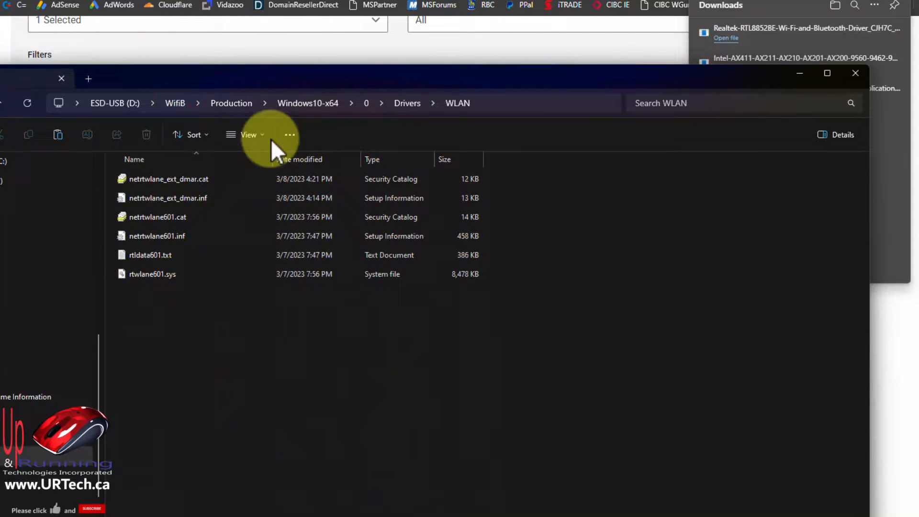
Create a Wifi3 folder at the root of ESD-USB (D:) and open it to hold WLAN.
{"action": "left_click", "coordinate": [407, 103]}
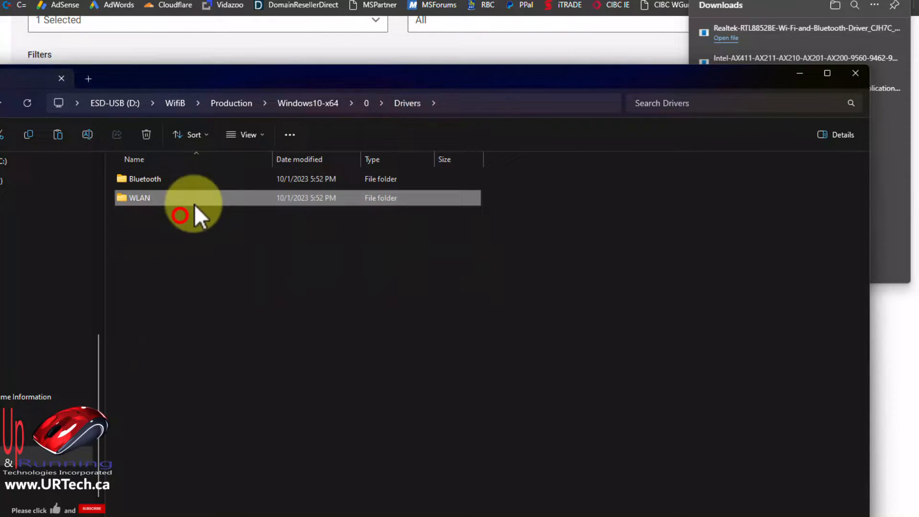
{"action": "left_click", "coordinate": [114, 102]}
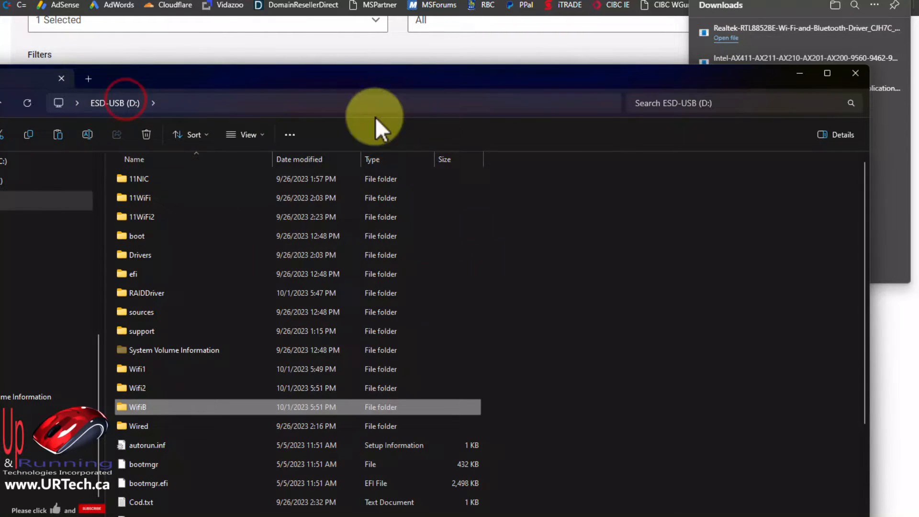
{"action": "scroll", "scroll_direction": "down", "scroll_amount": 3}
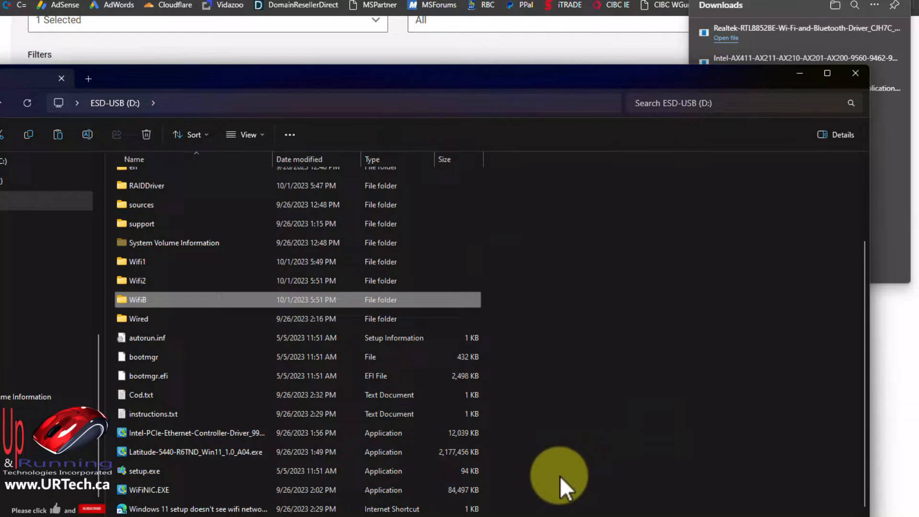
{"action": "right_click", "coordinate": [560, 475]}
{"action": "type", "text": "W"}
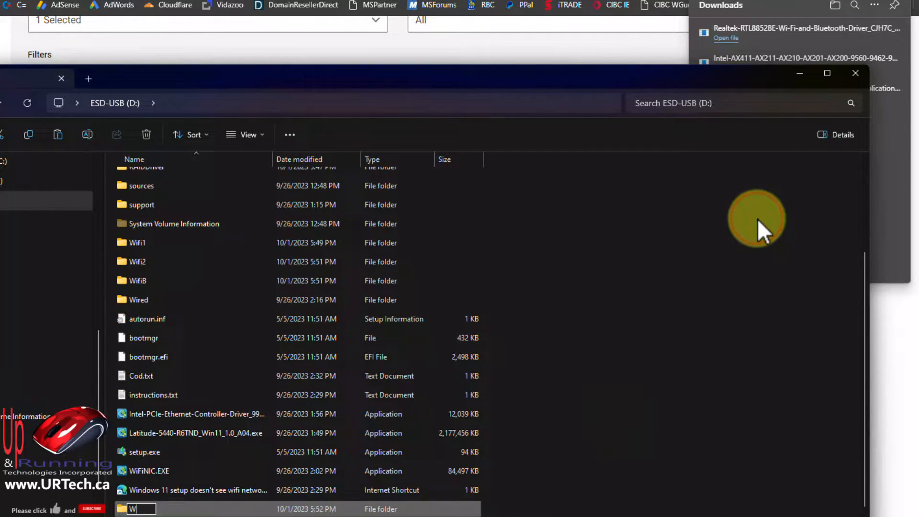
{"action": "type", "text": "ifi3"}
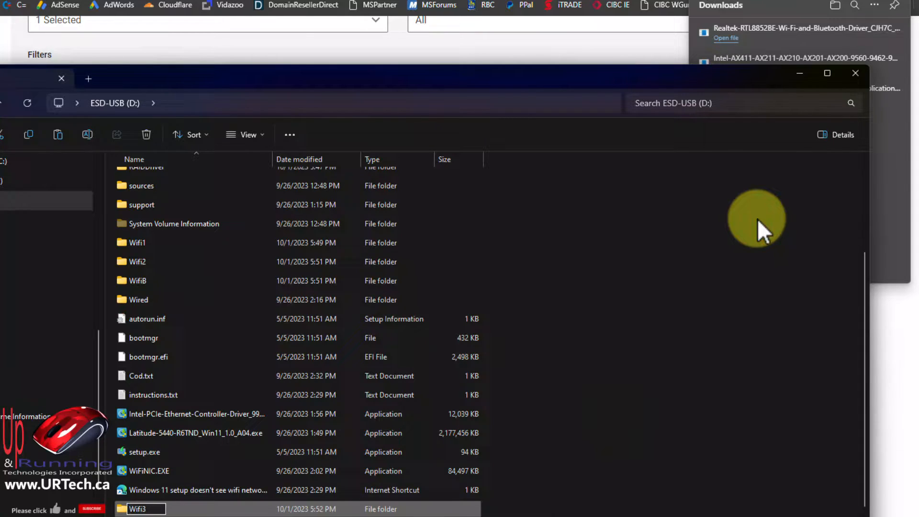
{"action": "double_click", "coordinate": [138, 509]}
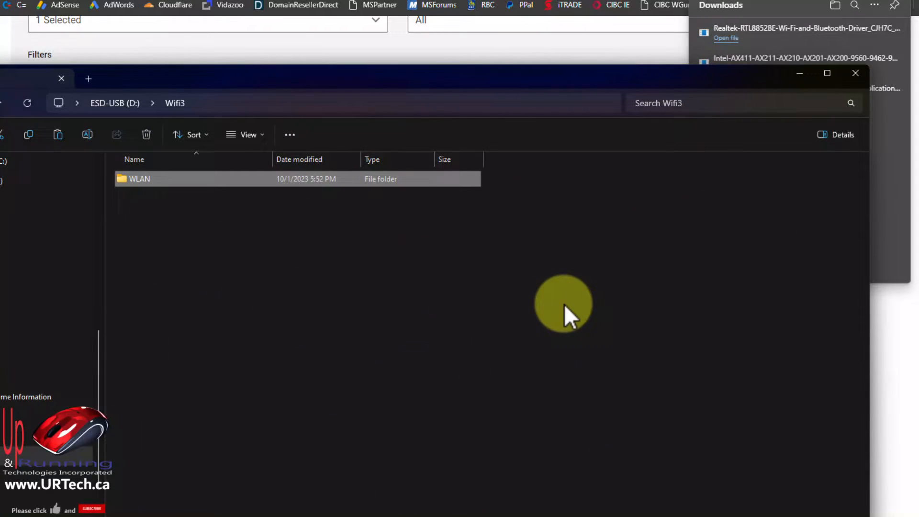
{"action": "mouse_move", "coordinate": [165, 293]}
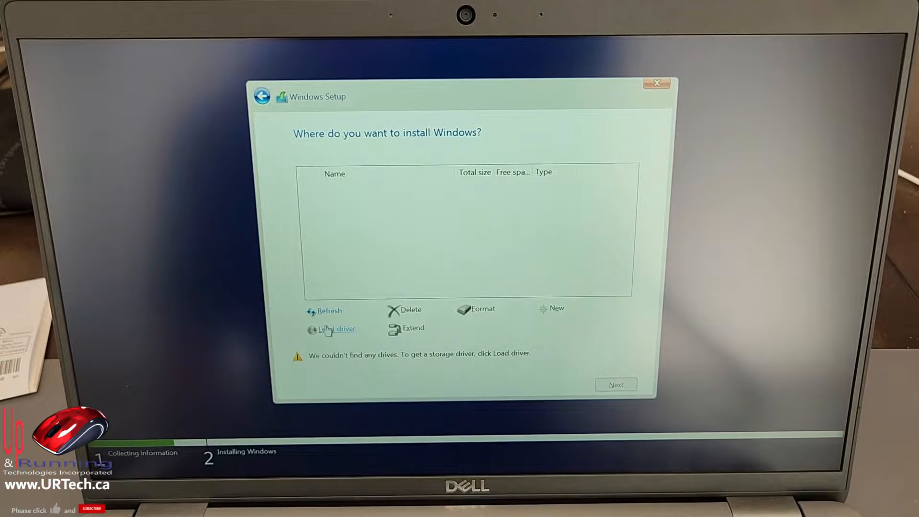
Load a driver from RAIDDriver\production\Windows10-x64\15063\Drivers\VMD on the USB stick.
{"action": "left_click", "coordinate": [338, 329]}
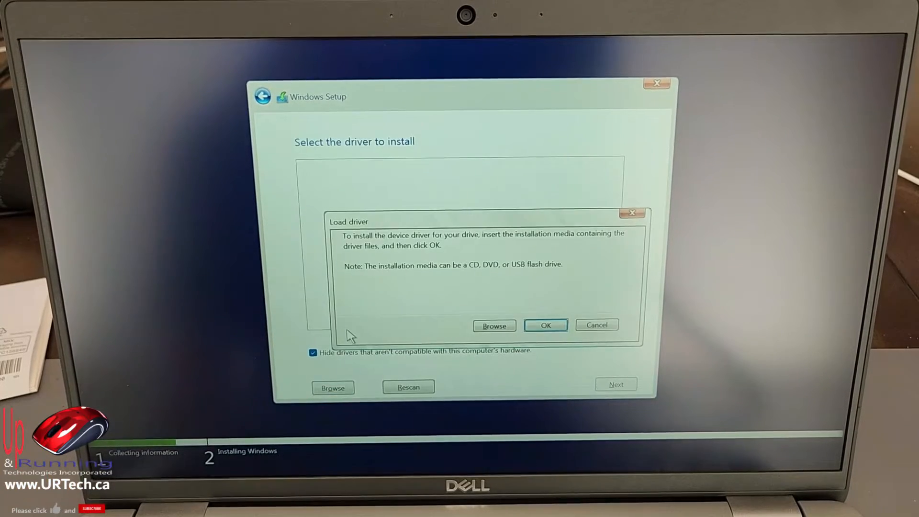
{"action": "left_click", "coordinate": [493, 326]}
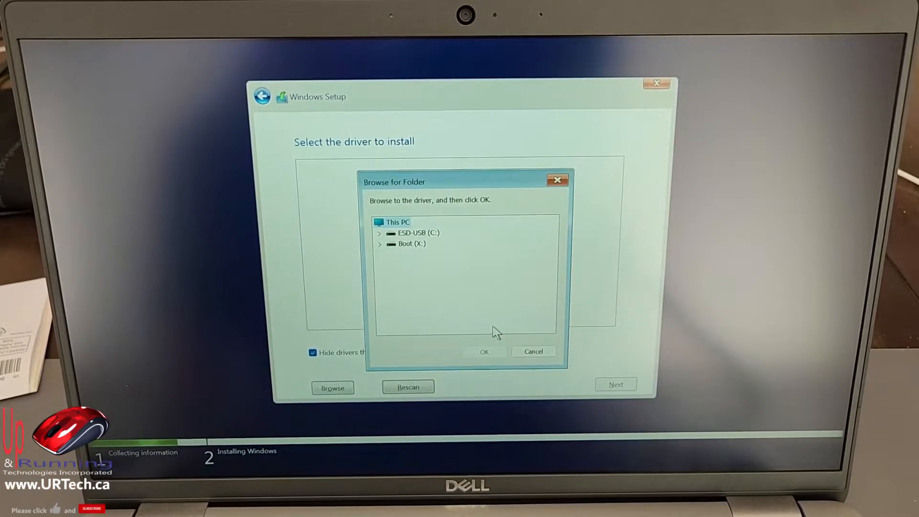
{"action": "left_click", "coordinate": [418, 233]}
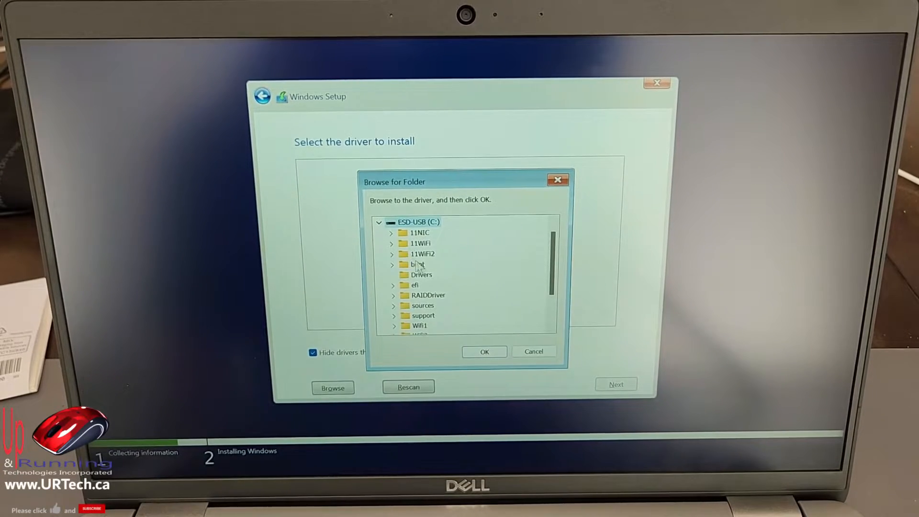
{"action": "left_click", "coordinate": [428, 295]}
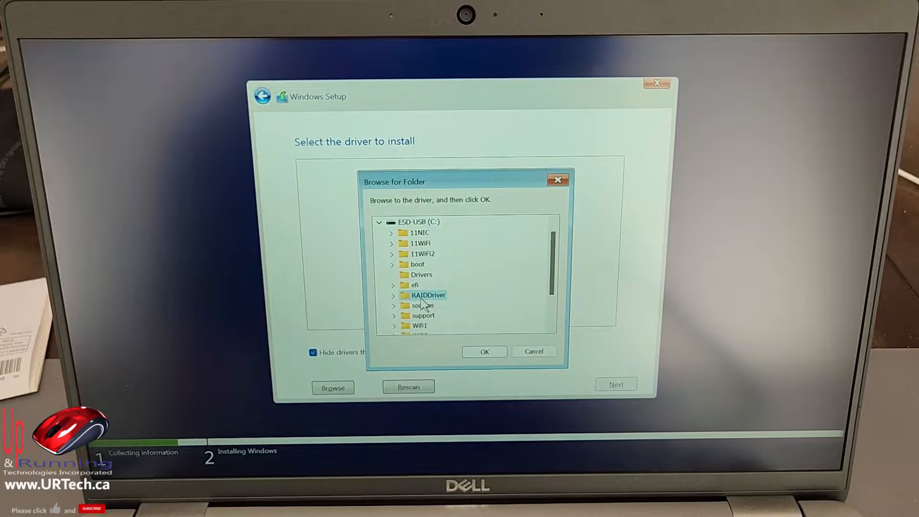
{"action": "left_click", "coordinate": [392, 295]}
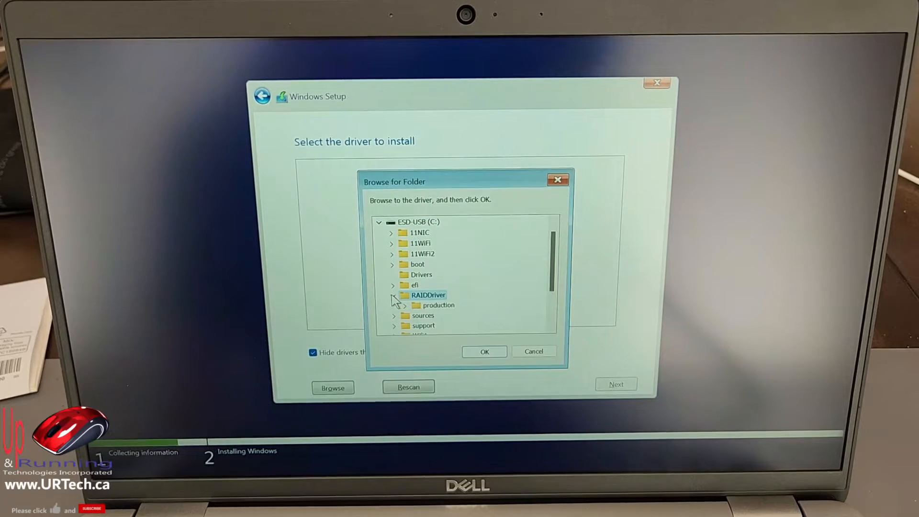
{"action": "left_click", "coordinate": [405, 305]}
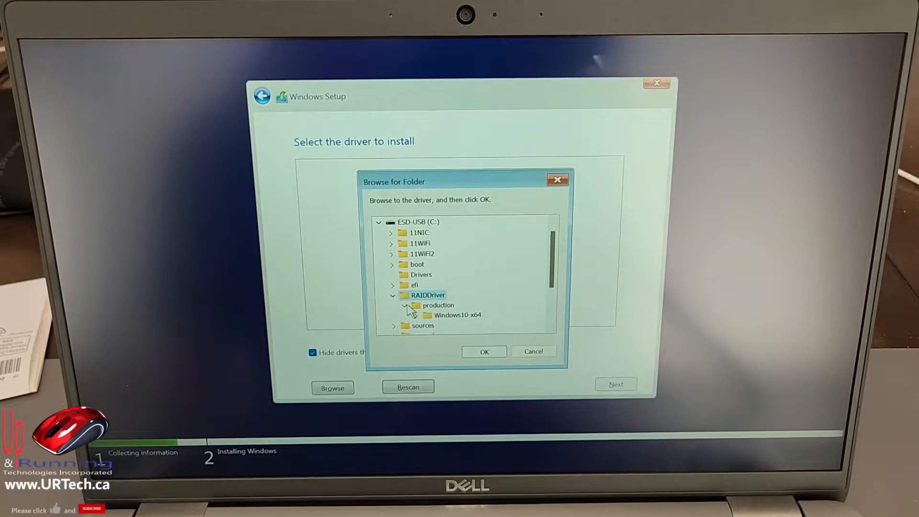
{"action": "left_click", "coordinate": [416, 315]}
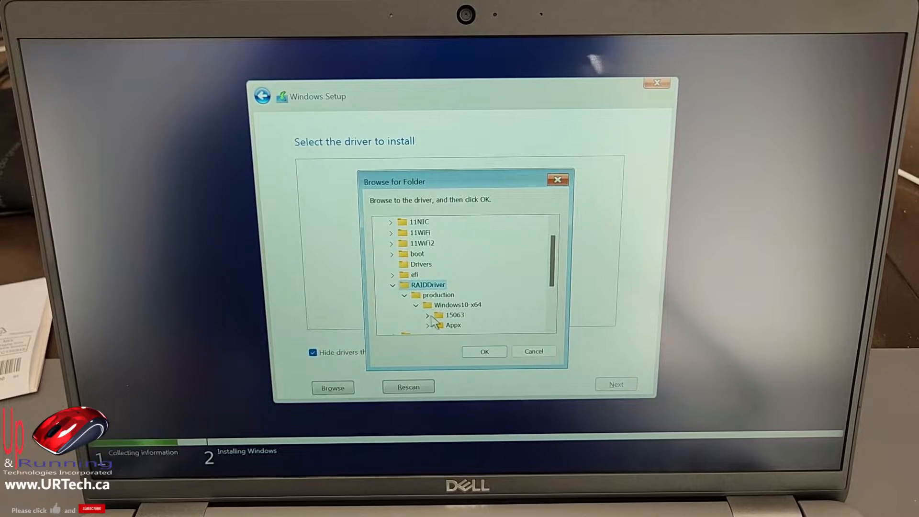
{"action": "left_click", "coordinate": [428, 315]}
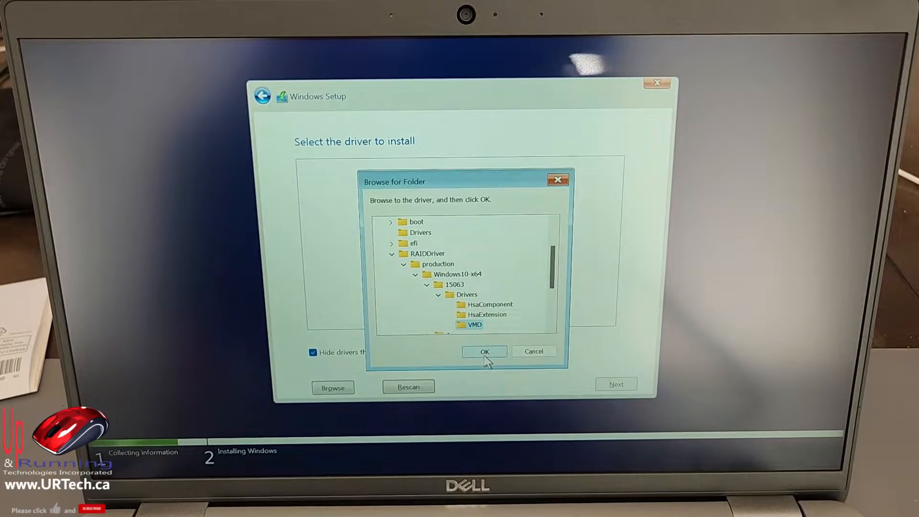
{"action": "left_click", "coordinate": [484, 351]}
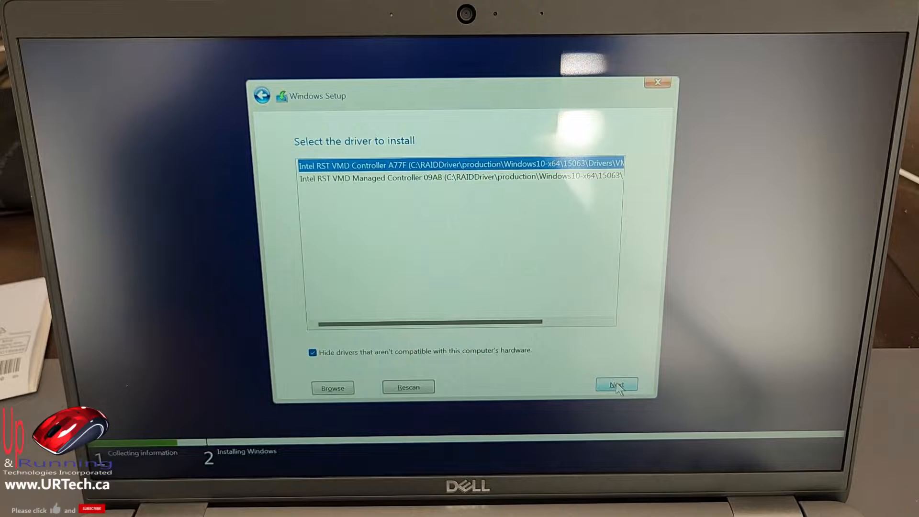
Install the Intel RST VMD Controller A77F driver and put Windows on the 953.9 GB drive.
{"action": "left_click", "coordinate": [616, 385]}
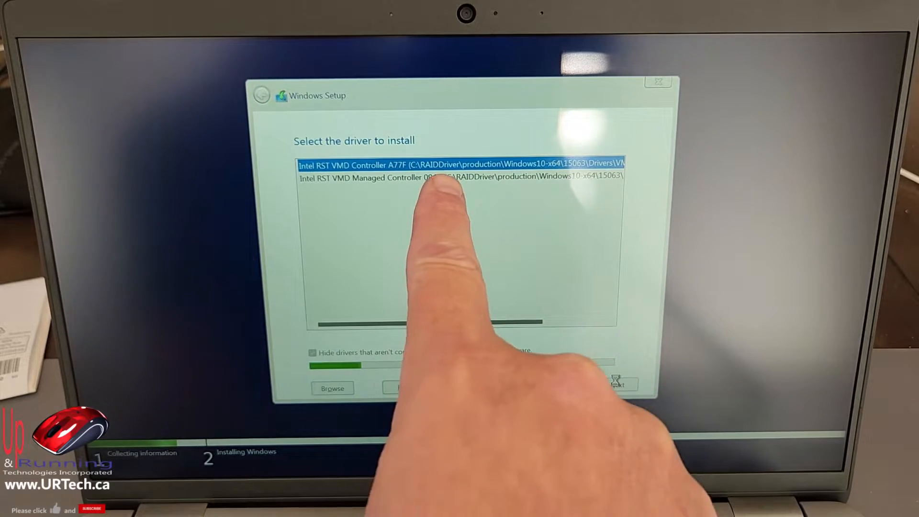
{"action": "left_click", "coordinate": [618, 387]}
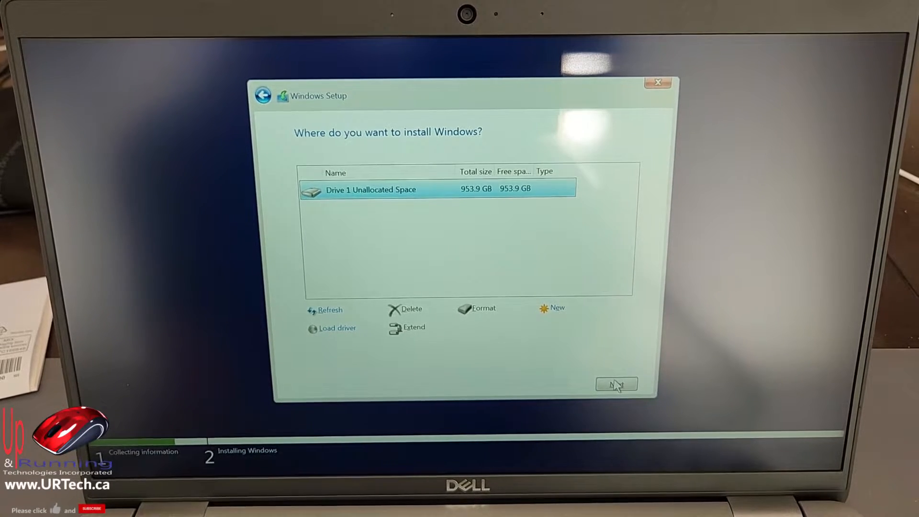
{"action": "left_click", "coordinate": [617, 384]}
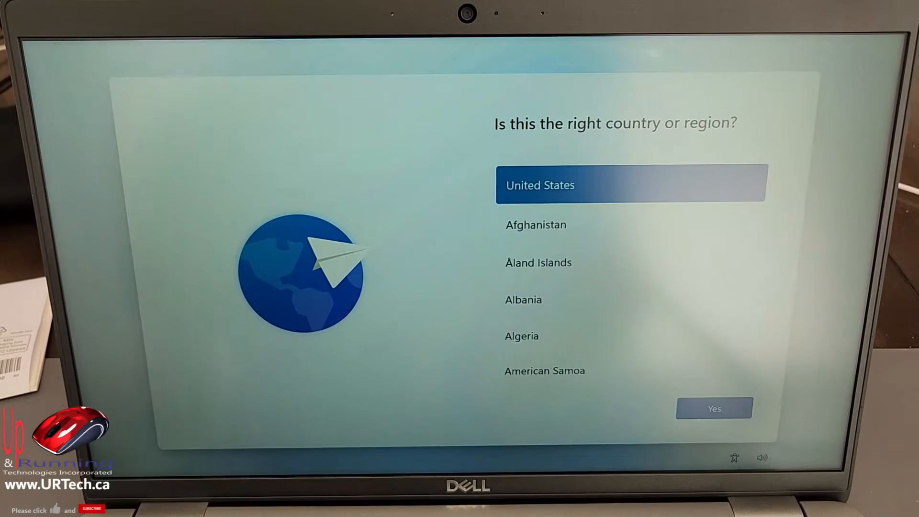
{"action": "mouse_move", "coordinate": [362, 258]}
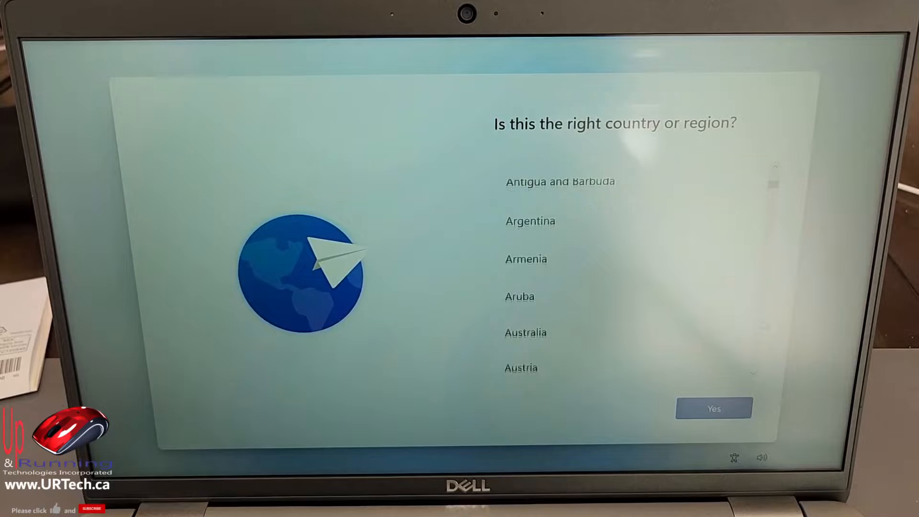
Choose Canada as the country or region and confirm it.
{"action": "scroll", "scroll_direction": "down", "scroll_amount": 3}
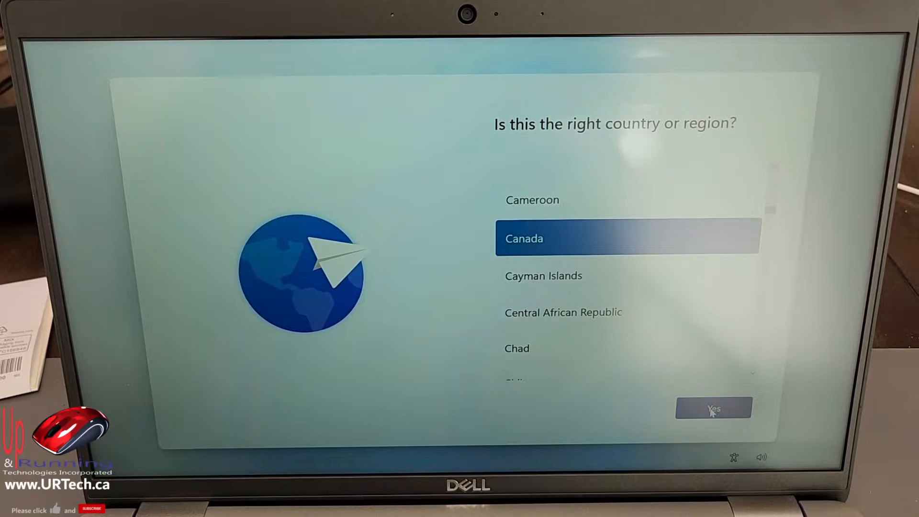
{"action": "left_click", "coordinate": [713, 407]}
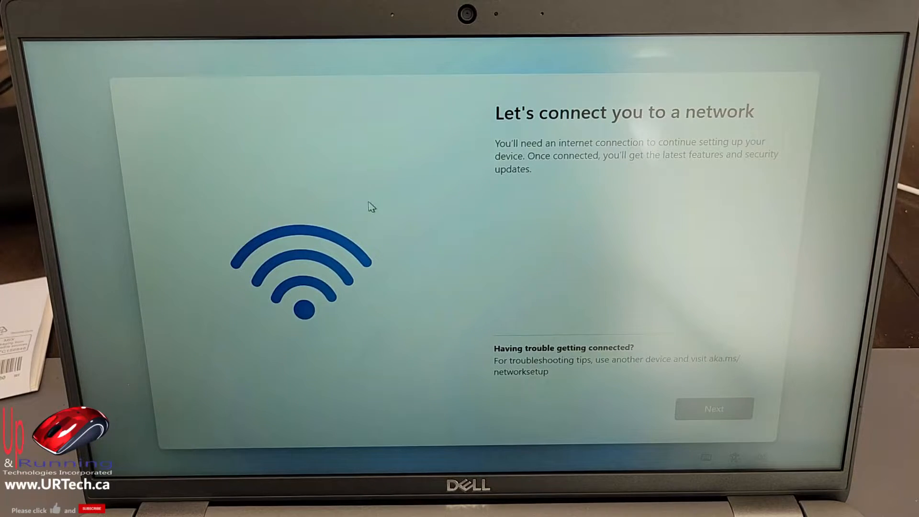
{"action": "mouse_move", "coordinate": [621, 265]}
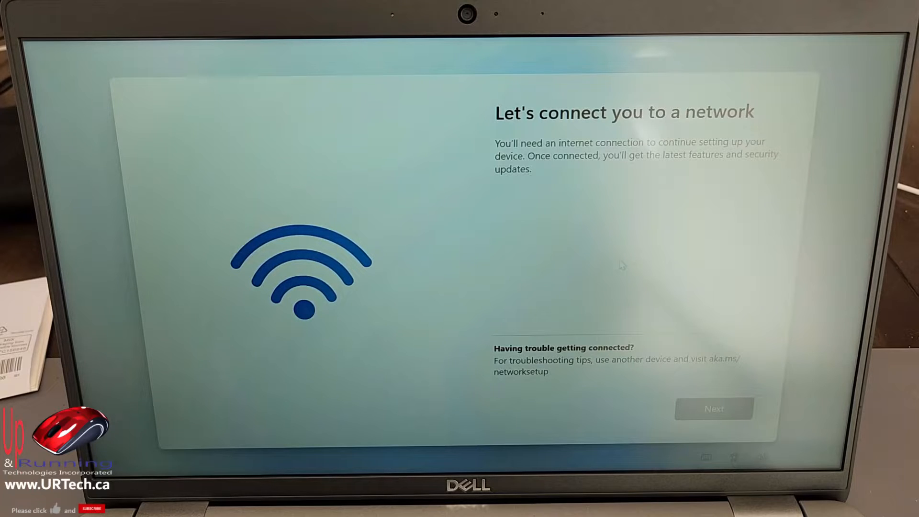
{"action": "mouse_move", "coordinate": [600, 230]}
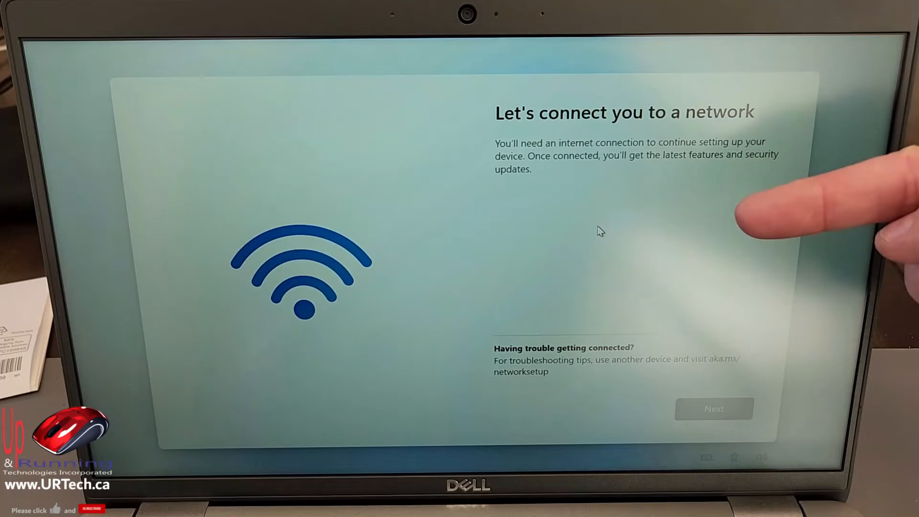
{"action": "mouse_move", "coordinate": [773, 176]}
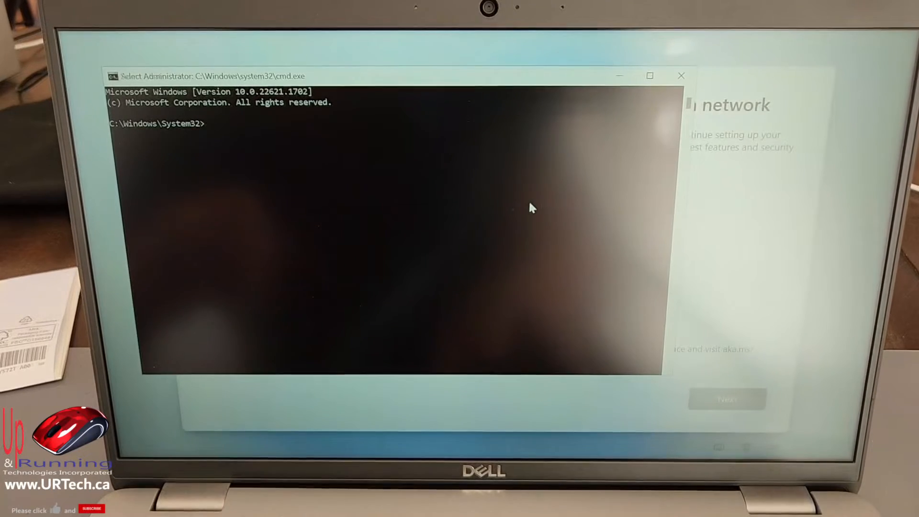
Switch the admin Command Prompt to USB drive D and widen its window.
{"action": "type", "text": "d"}
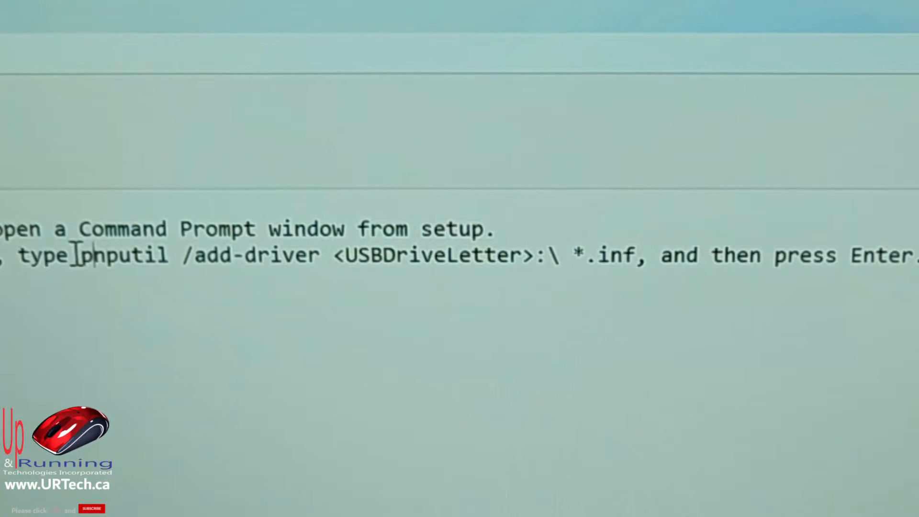
{"action": "left_click_drag", "start_coordinate": [79, 256], "coordinate": [434, 255]}
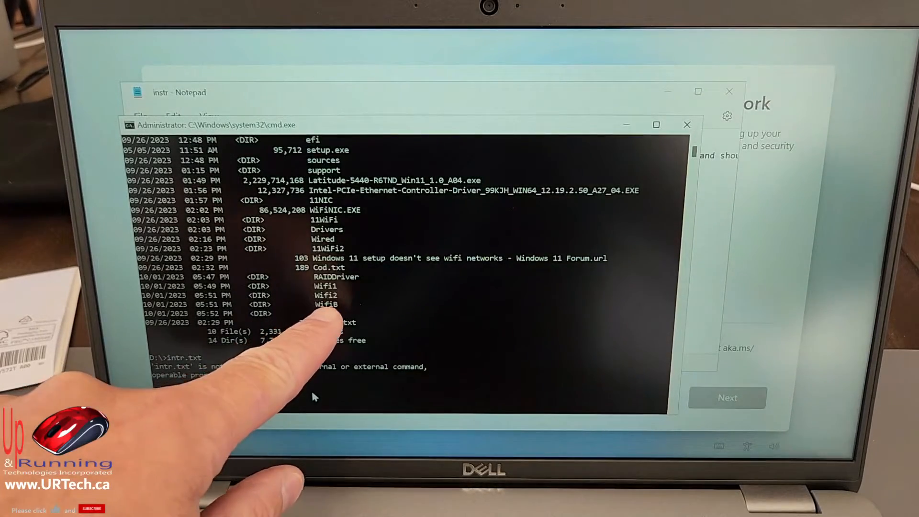
Run pnputil /add-driver *.inf in the Wifi2, Wifi3 WLAN and Wired driver folders.
{"action": "type", "text": "cd wifi2"}
{"action": "type", "text": "pnputil /add-driver *.inf"}
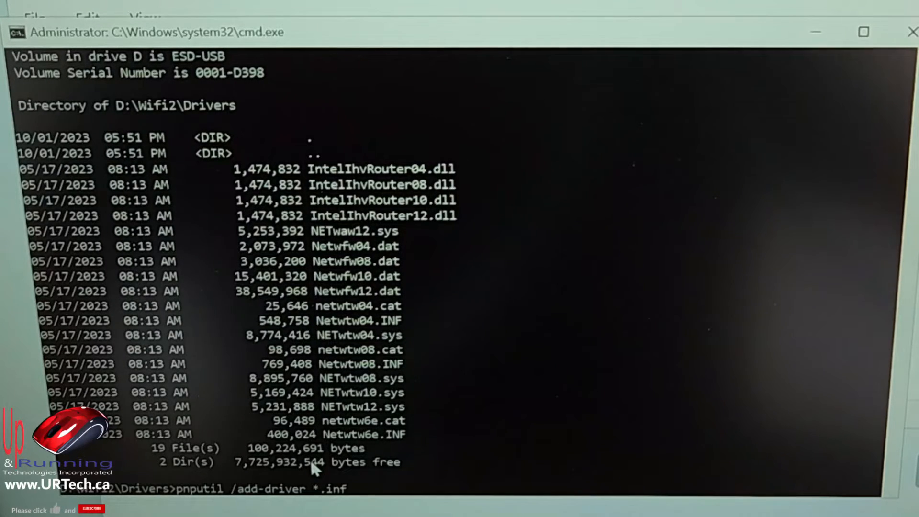
{"action": "key", "text": "enter"}
{"action": "type", "text": "pnputil /add-driver *.inf"}
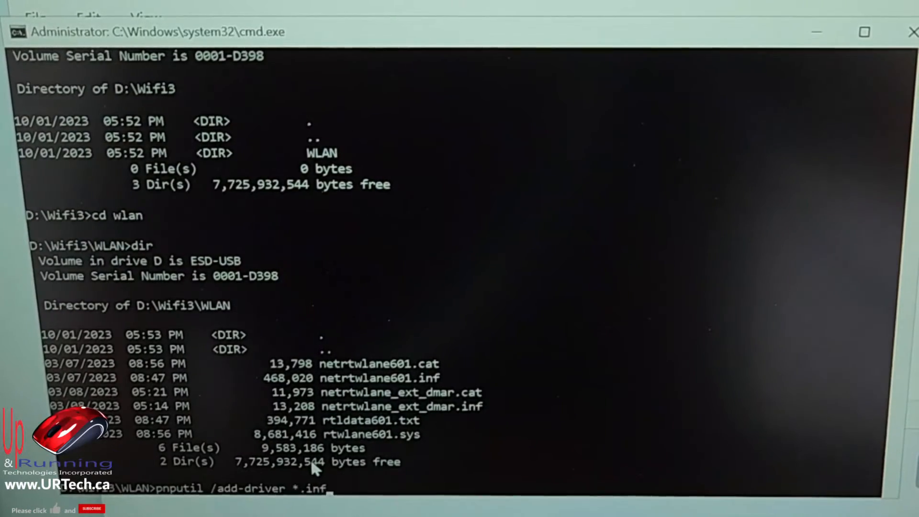
{"action": "key", "text": "enter"}
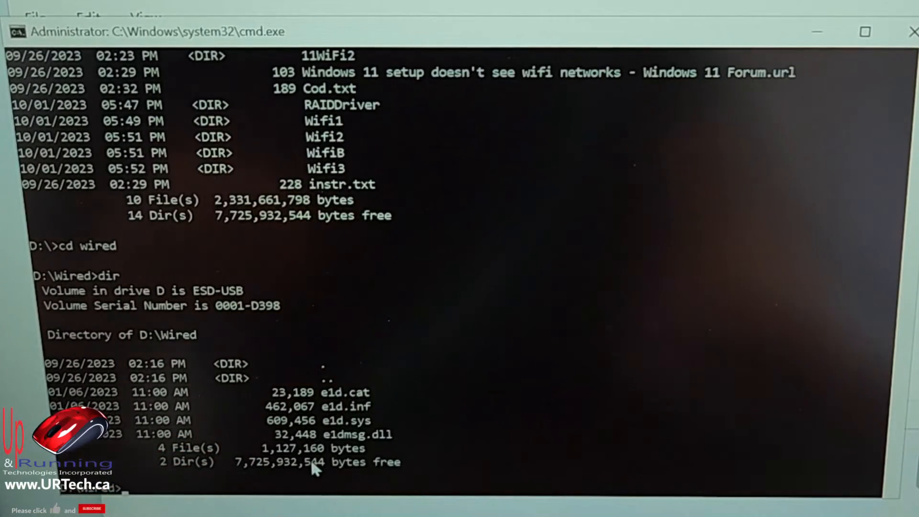
{"action": "type", "text": "cd.."}
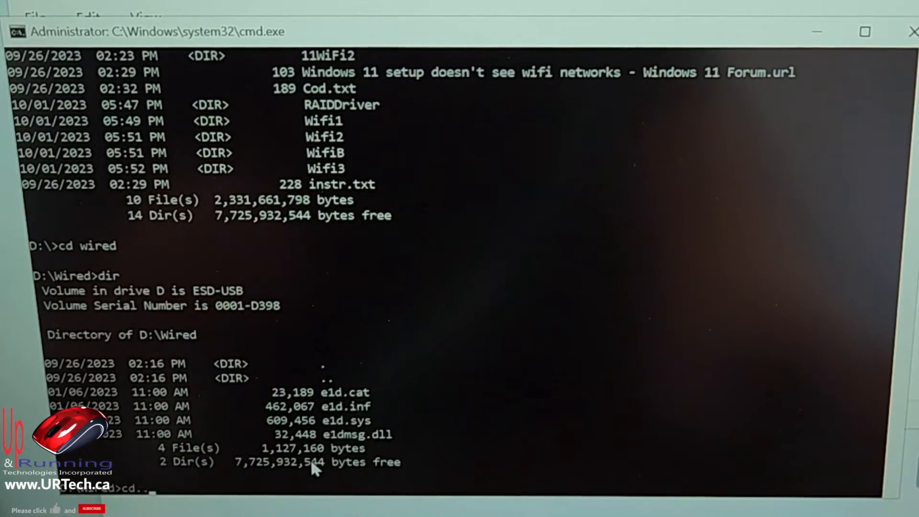
{"action": "type", "text": "pnputil /add-driver *.inf"}
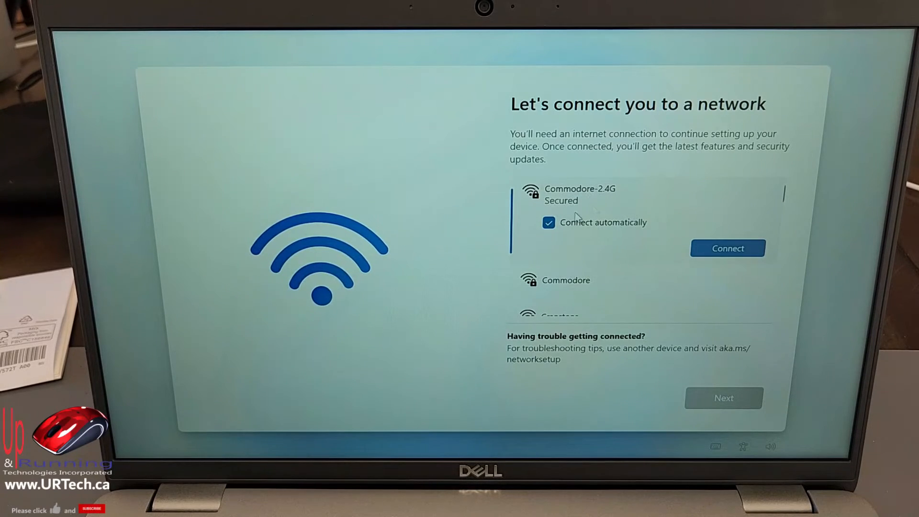
Connect to the Commodore Wi-Fi network and continue past the network page.
{"action": "left_click", "coordinate": [566, 281]}
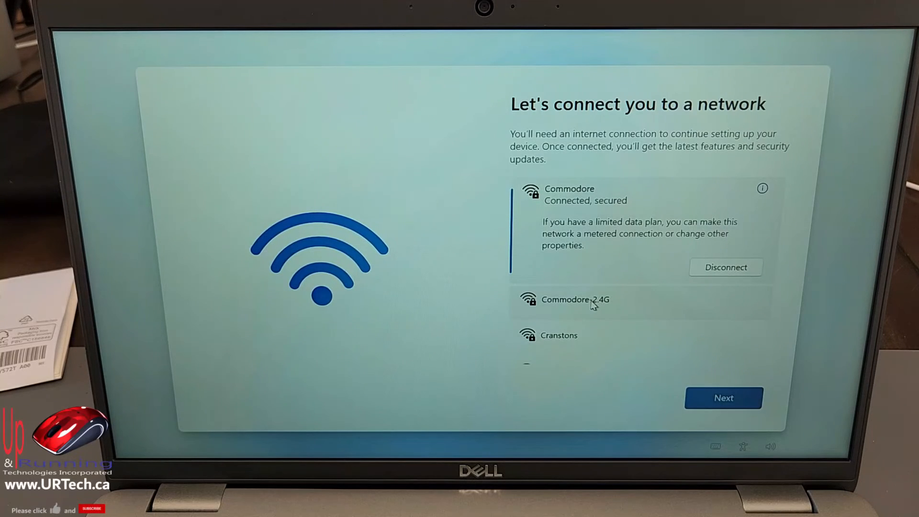
{"action": "left_click", "coordinate": [724, 397]}
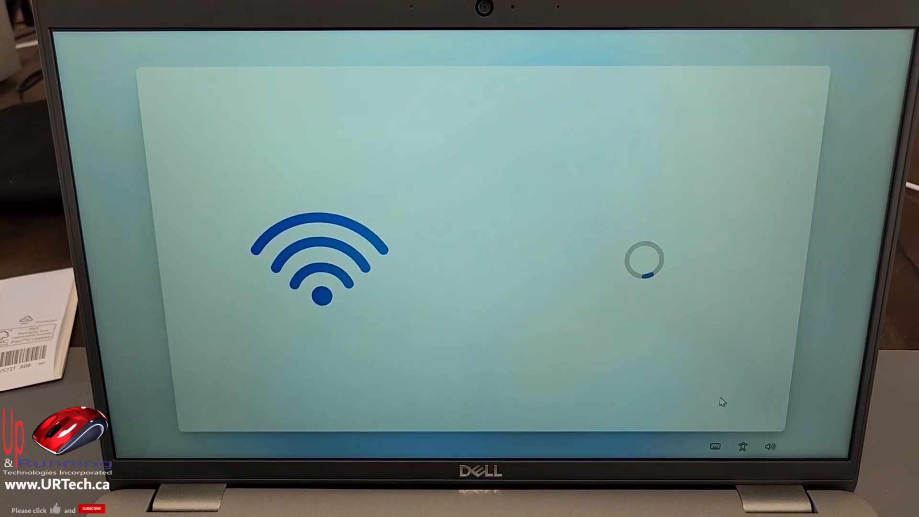